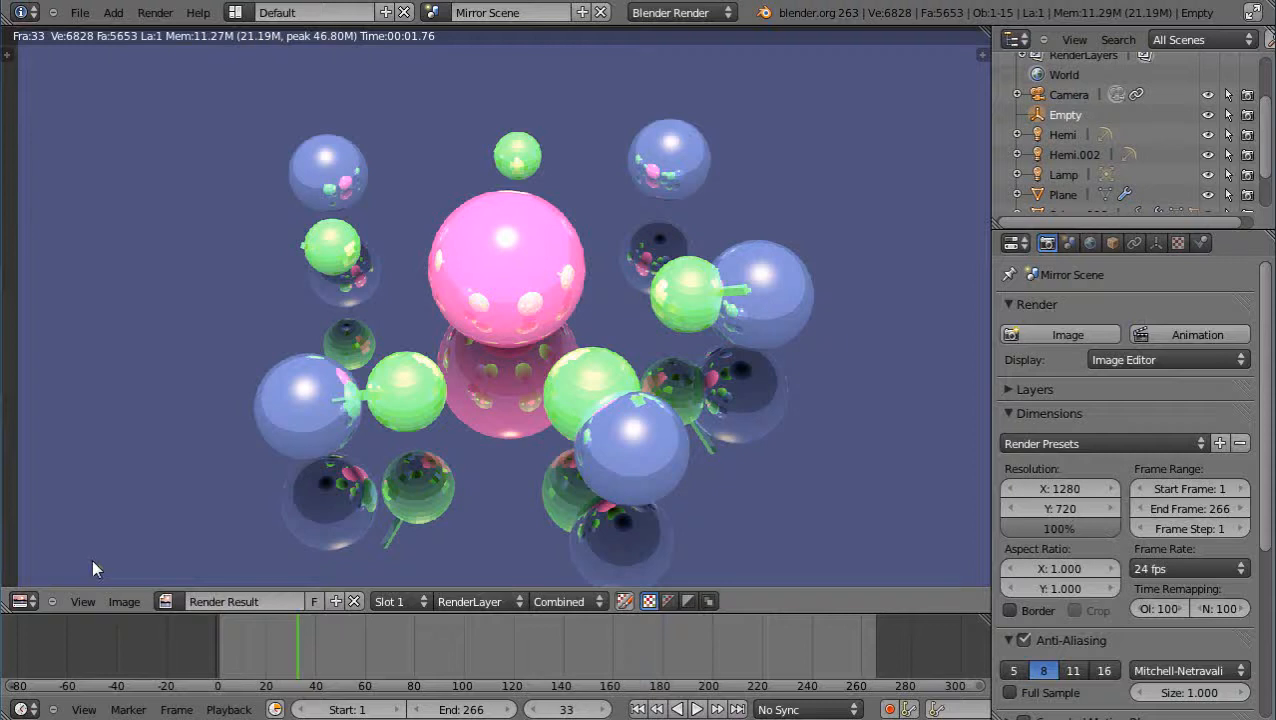
mouse_move(496, 428)
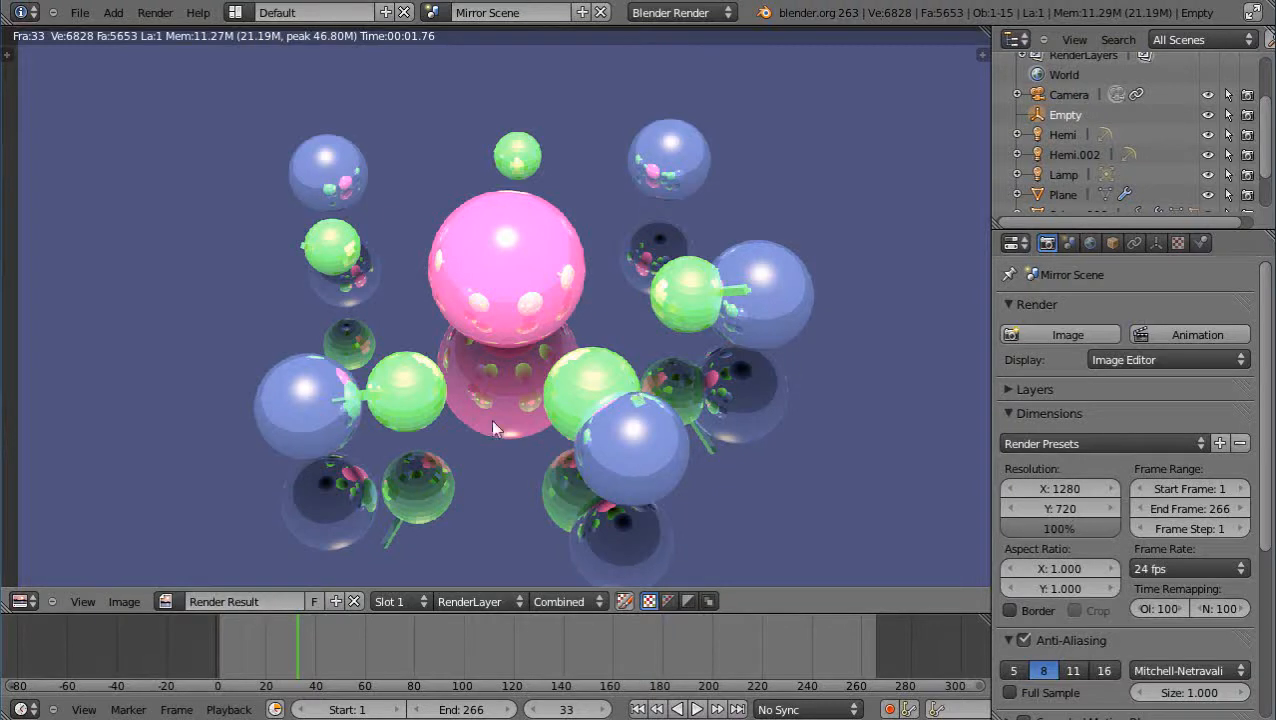
mouse_move(560, 508)
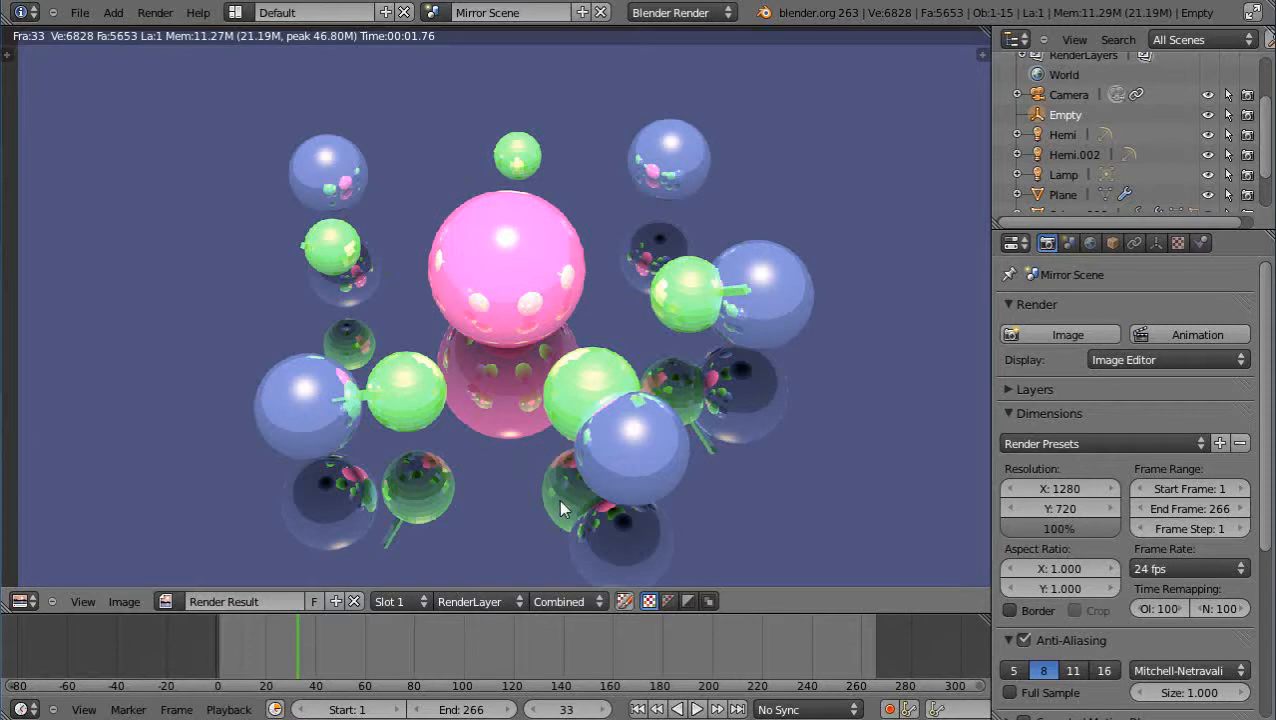
mouse_move(568, 428)
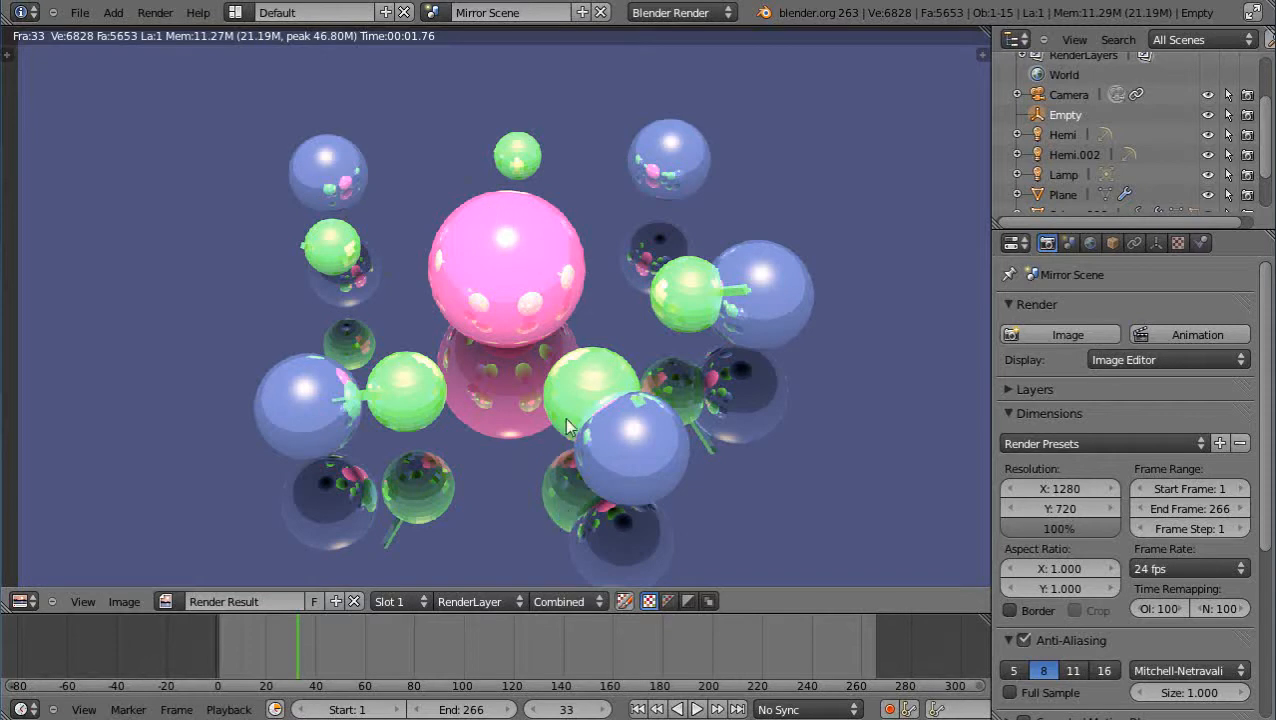
mouse_move(570, 486)
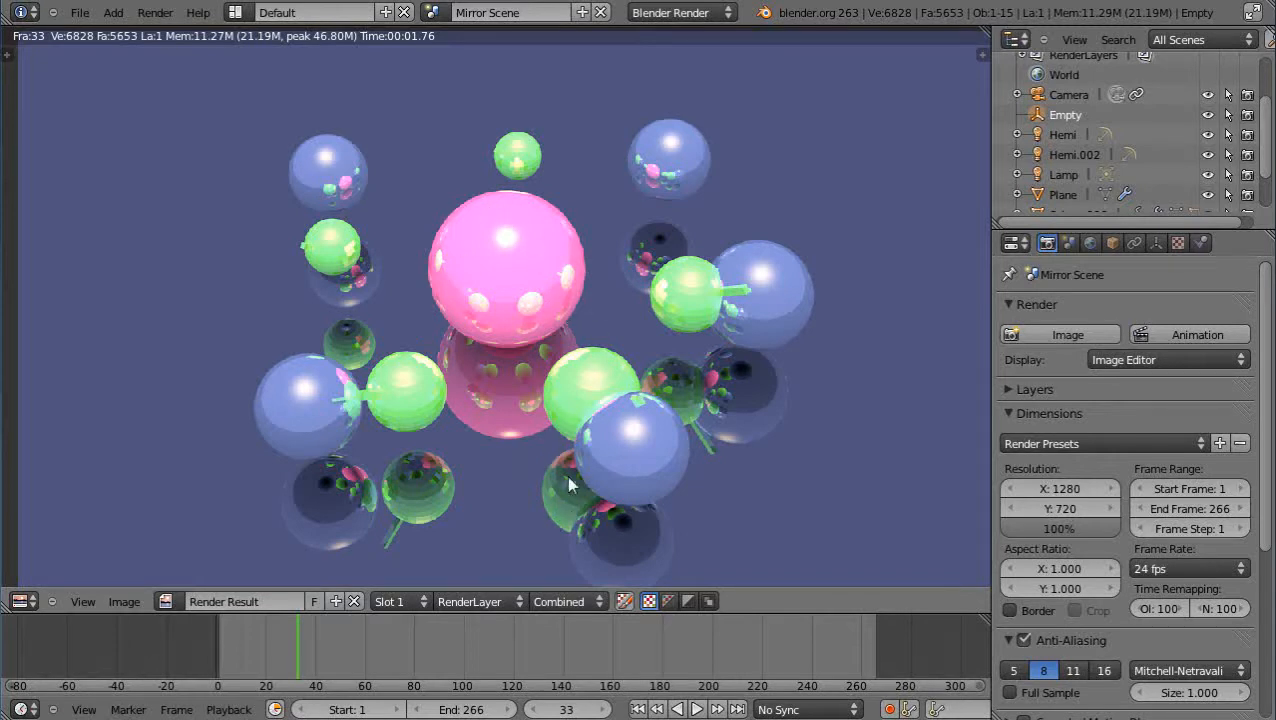
mouse_move(630, 496)
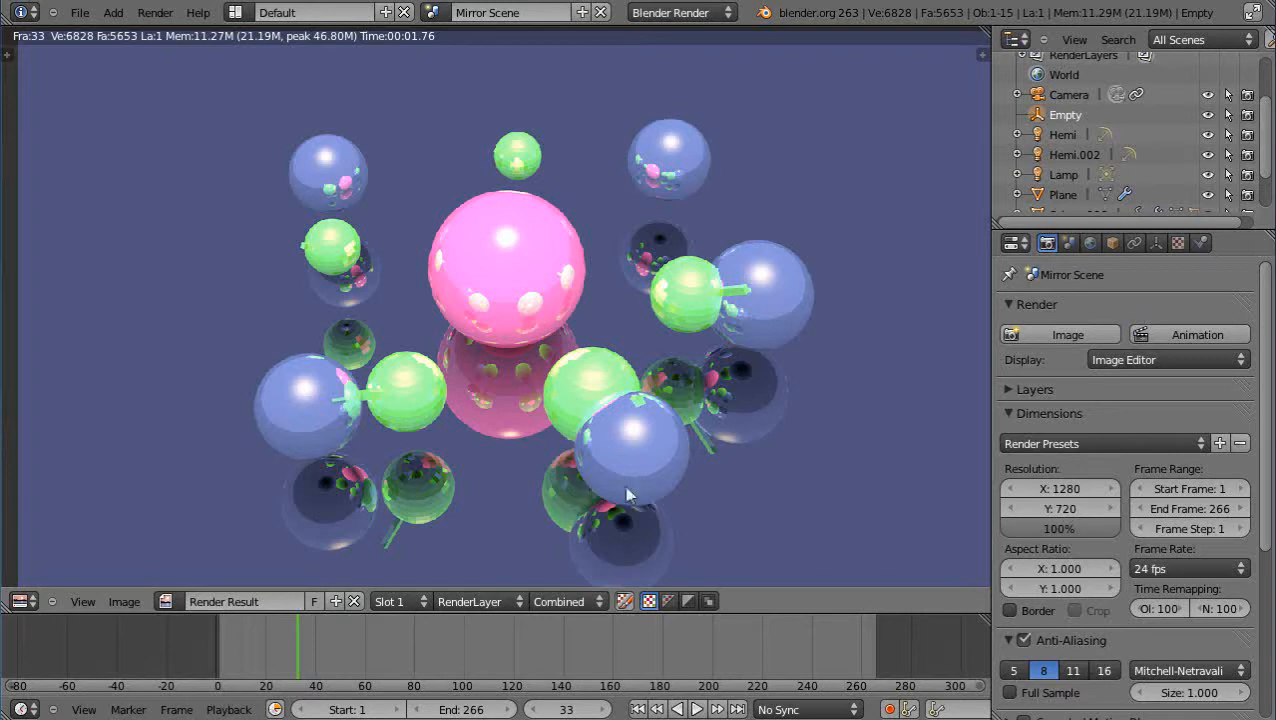
mouse_move(676, 500)
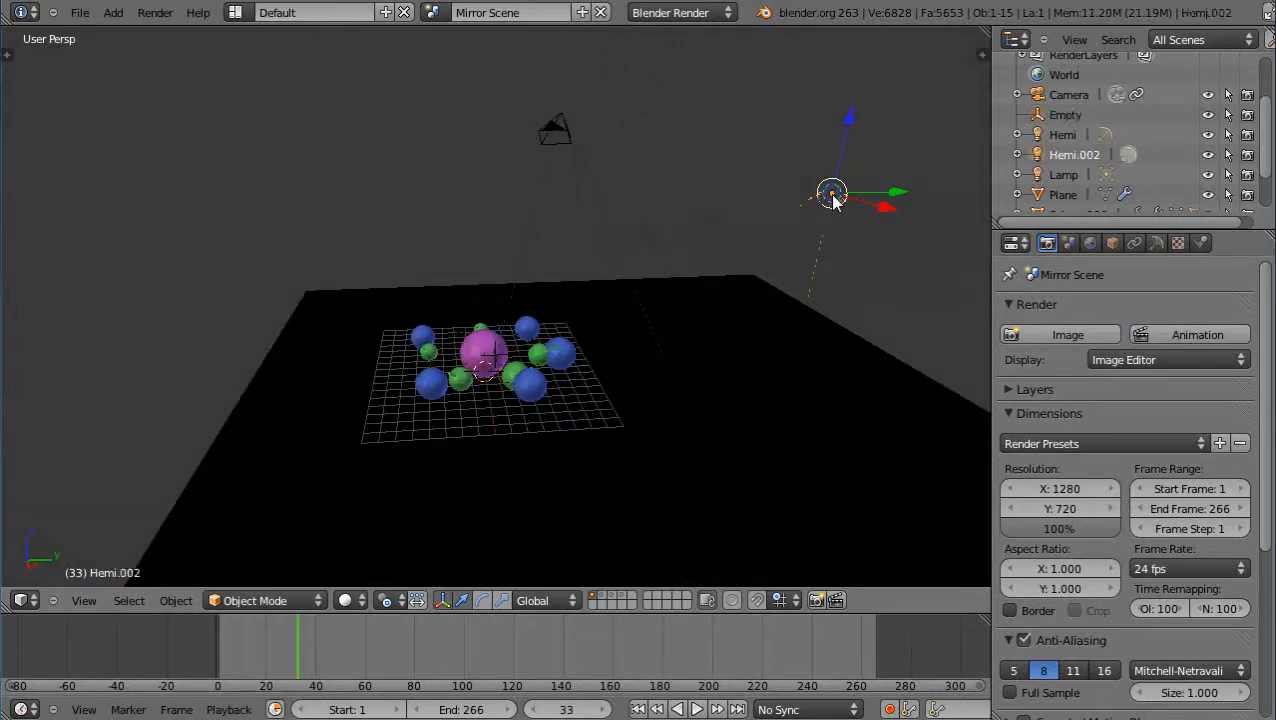
Select the Hemi.002 lamp so its Lamp settings with energy 8.660 are shown
click(1156, 242)
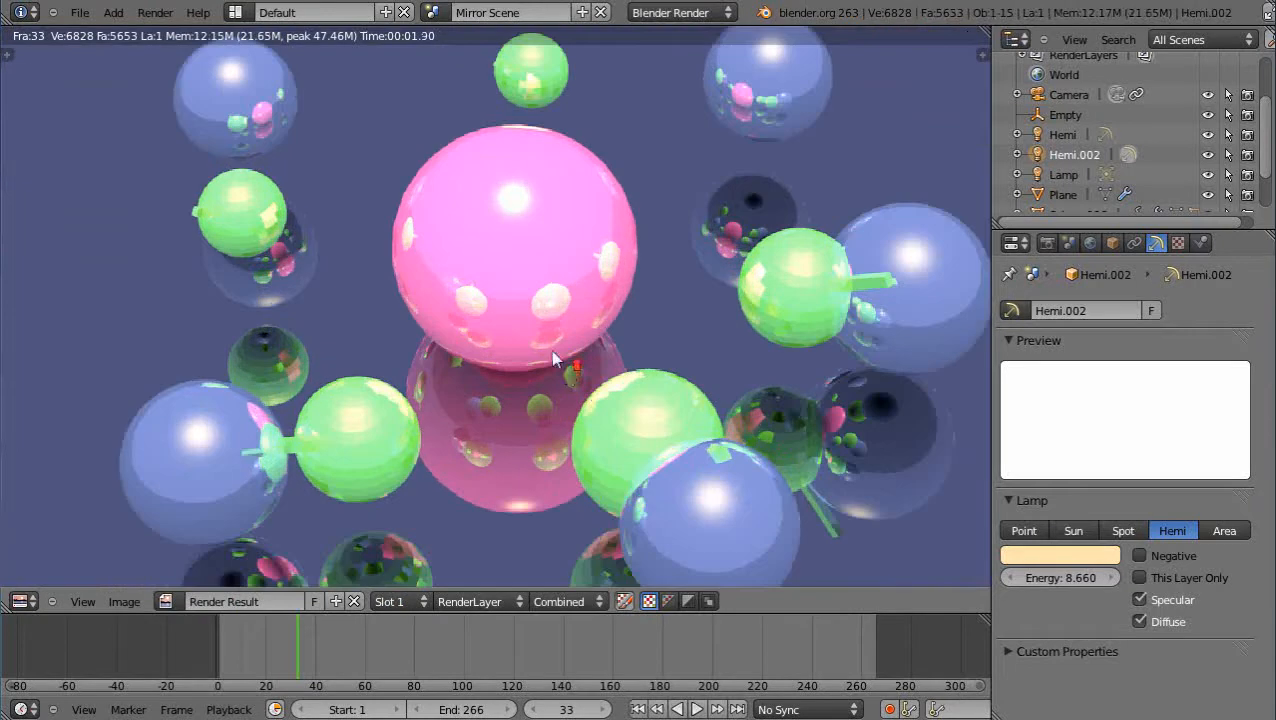
mouse_move(518, 234)
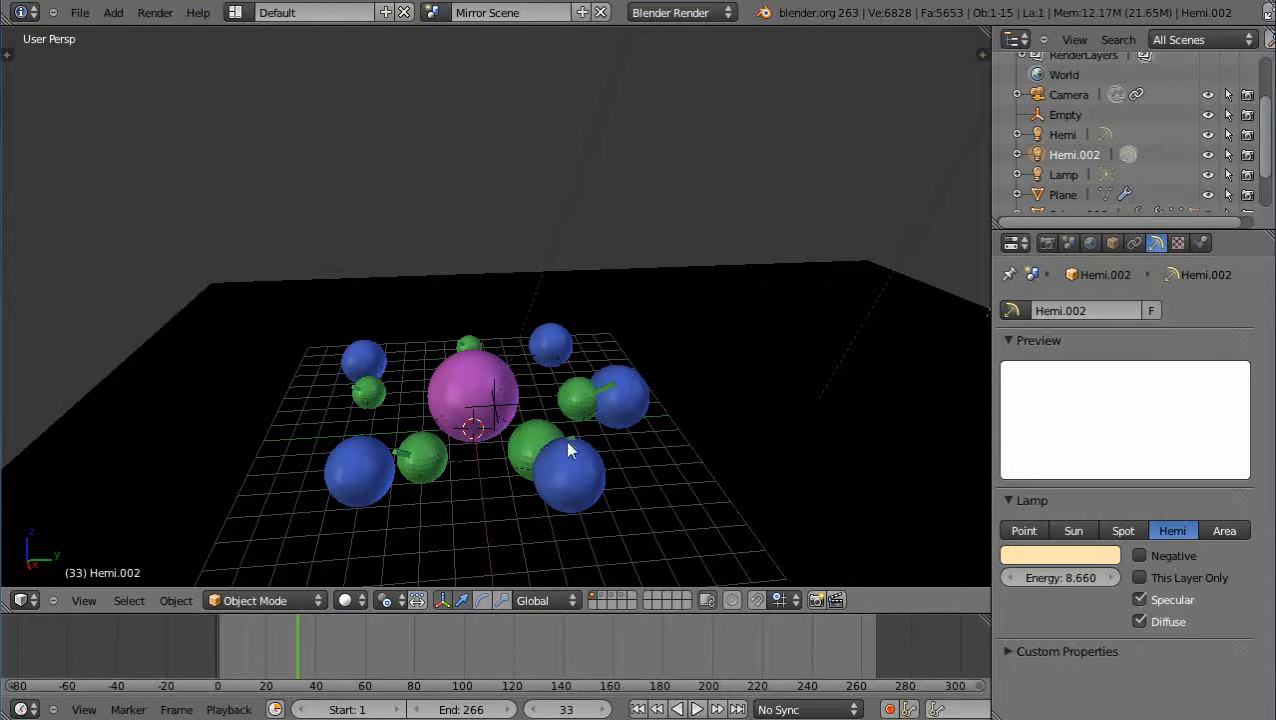
Review the Mirror reflectivity panels of Sphere.006 and the floor Plane materials
click(1178, 244)
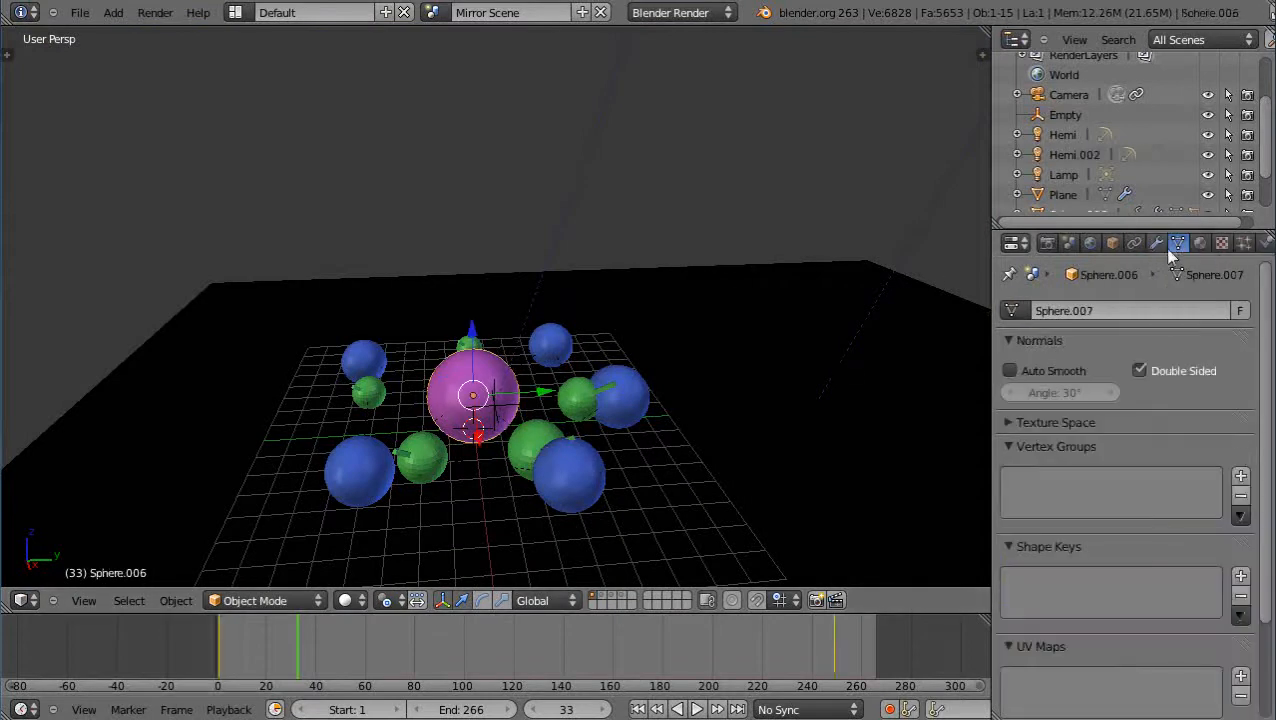
click(1200, 244)
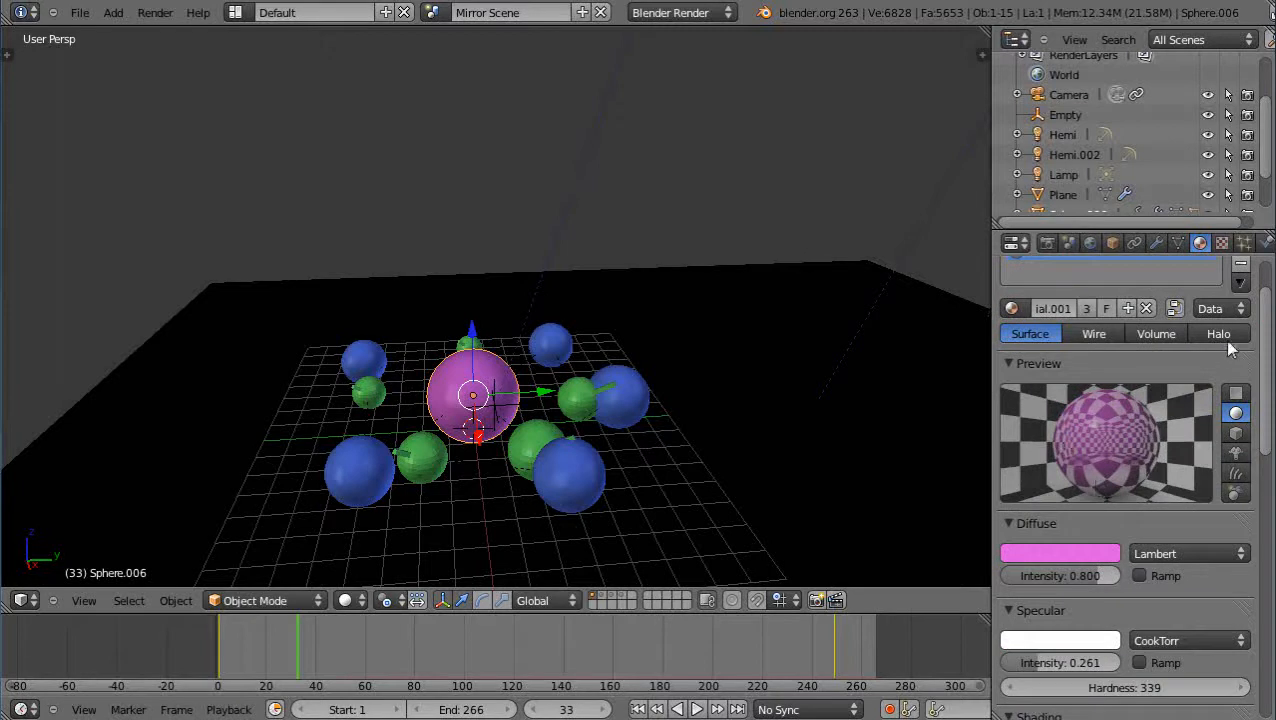
scroll(down, 3)
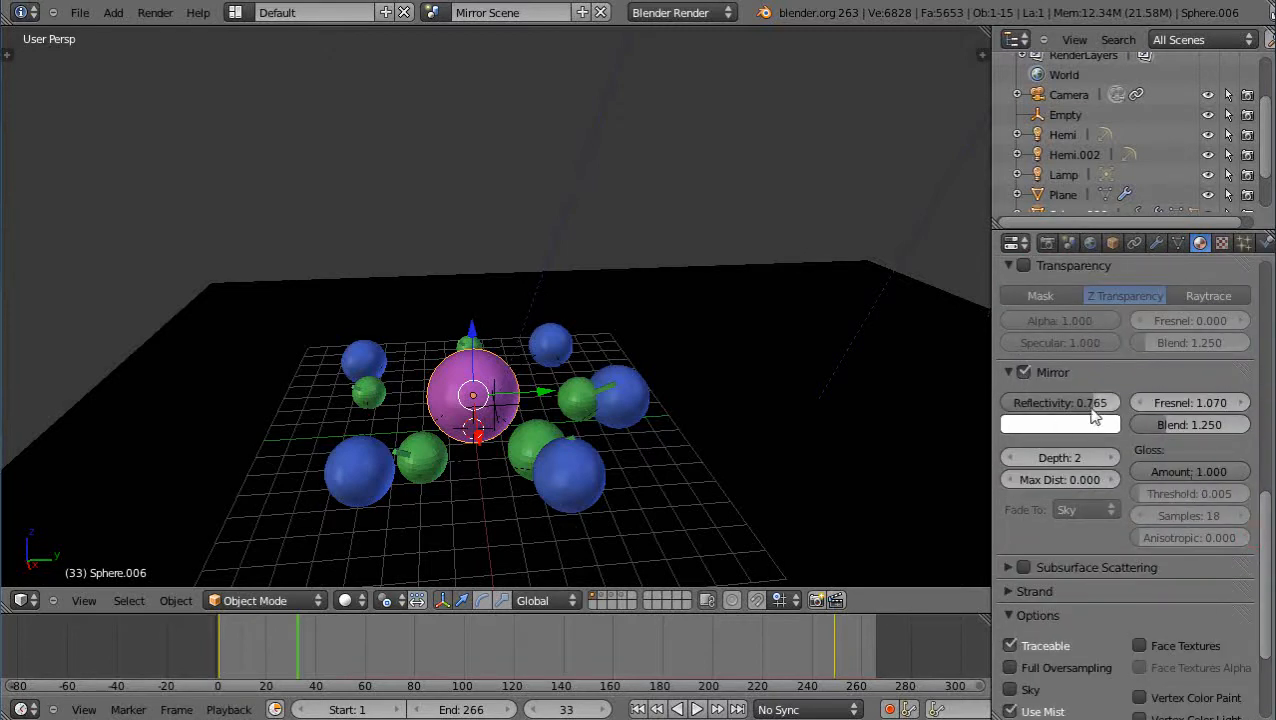
mouse_move(1060, 402)
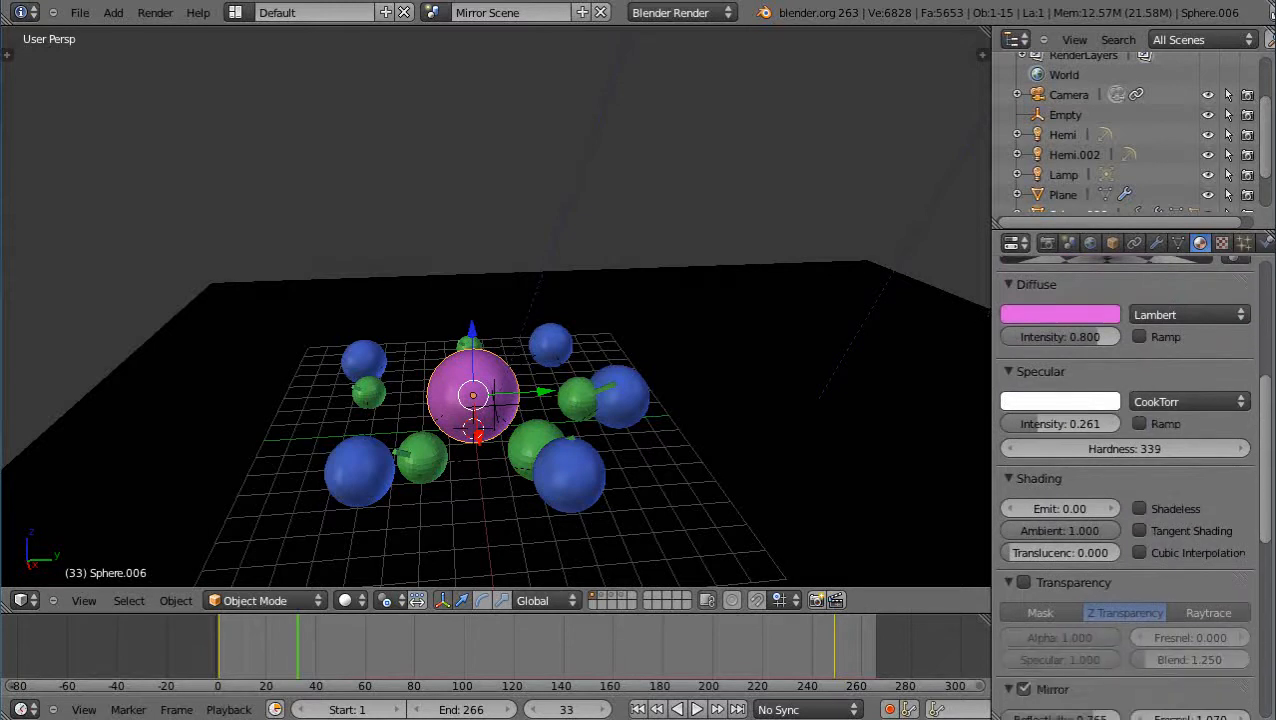
scroll(down, 3)
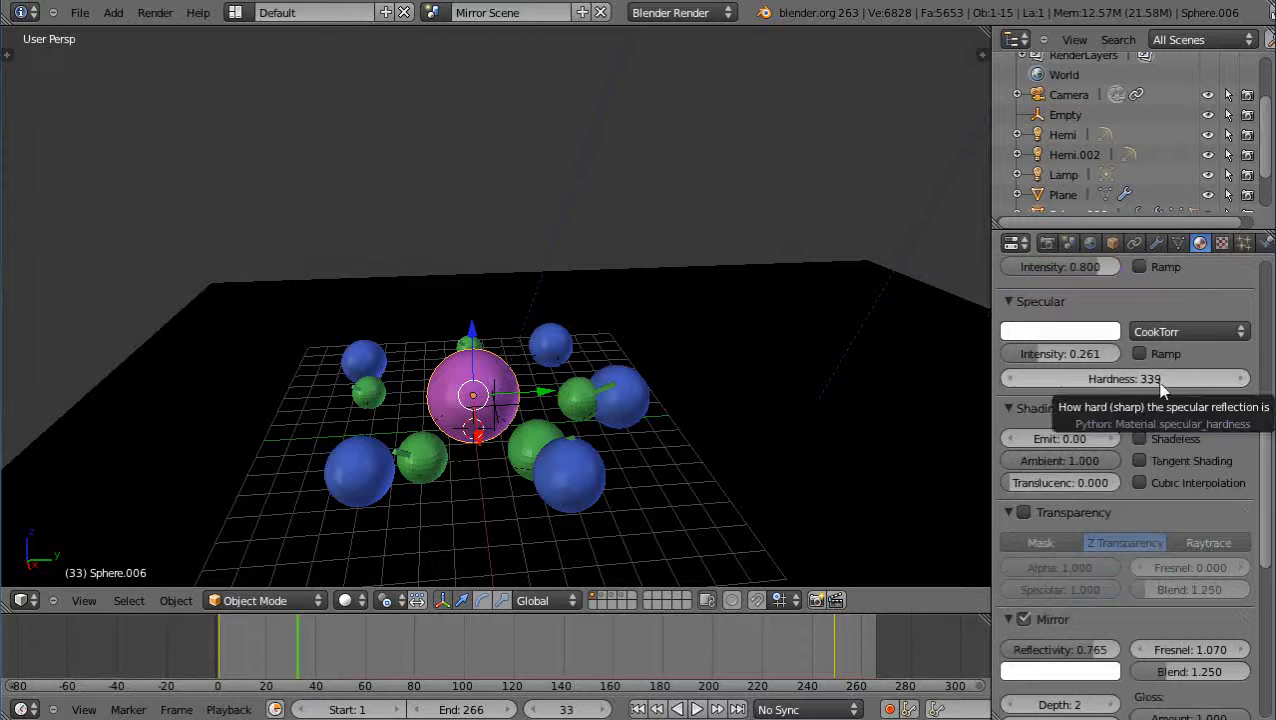
mouse_move(1048, 360)
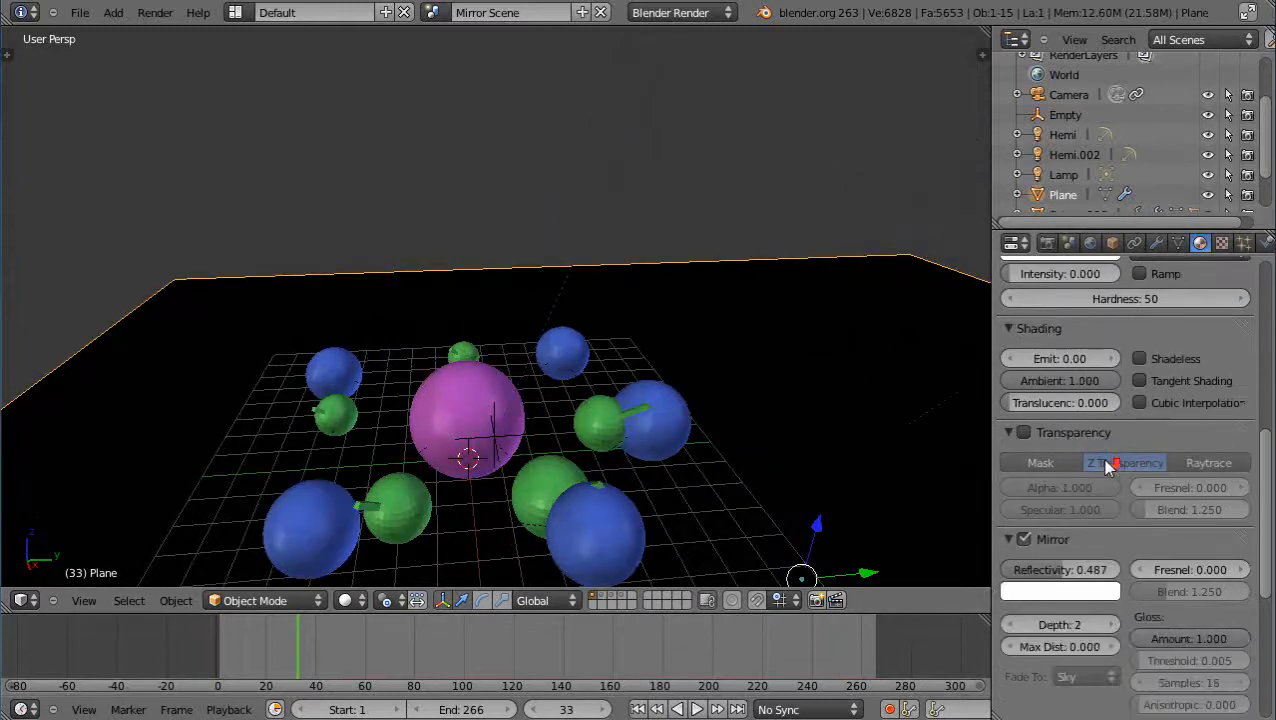
scroll(down, 3)
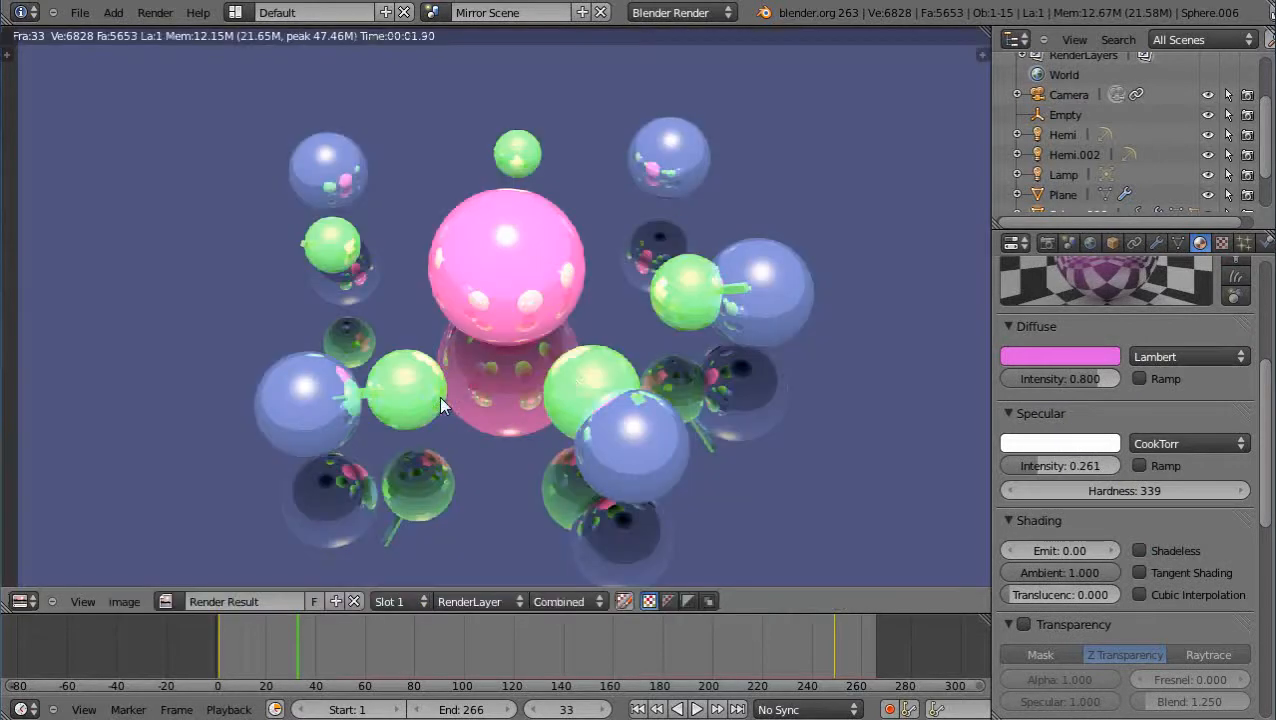
mouse_move(930, 468)
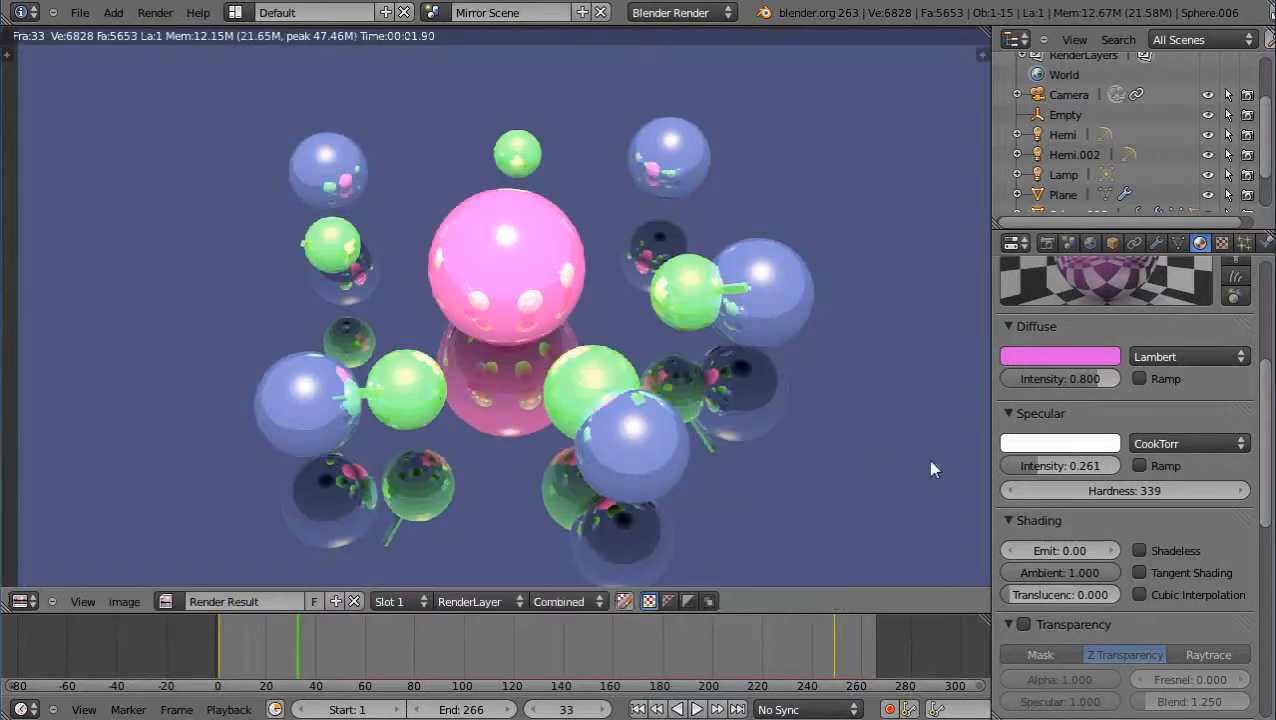
mouse_move(490, 260)
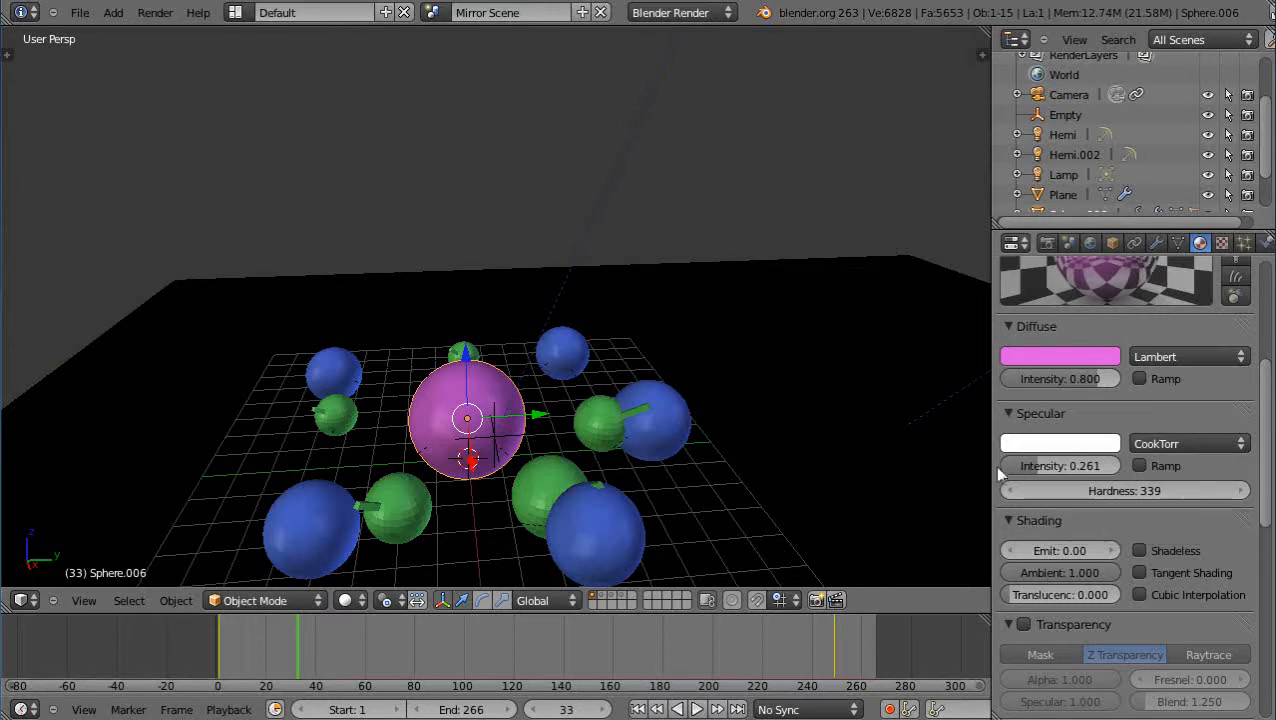
Lower the pink sphere's specular Hardness from 339 to 30 and re-render the scene
key(F12)
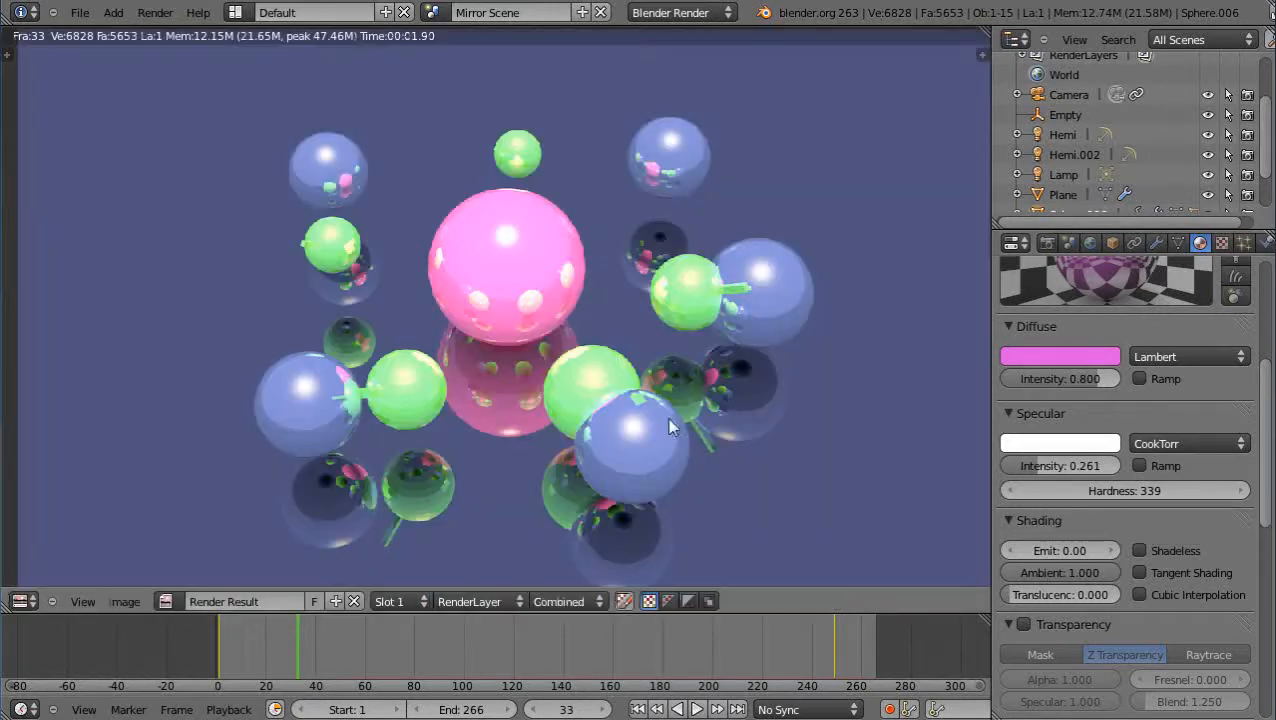
click(1124, 490)
text(30)
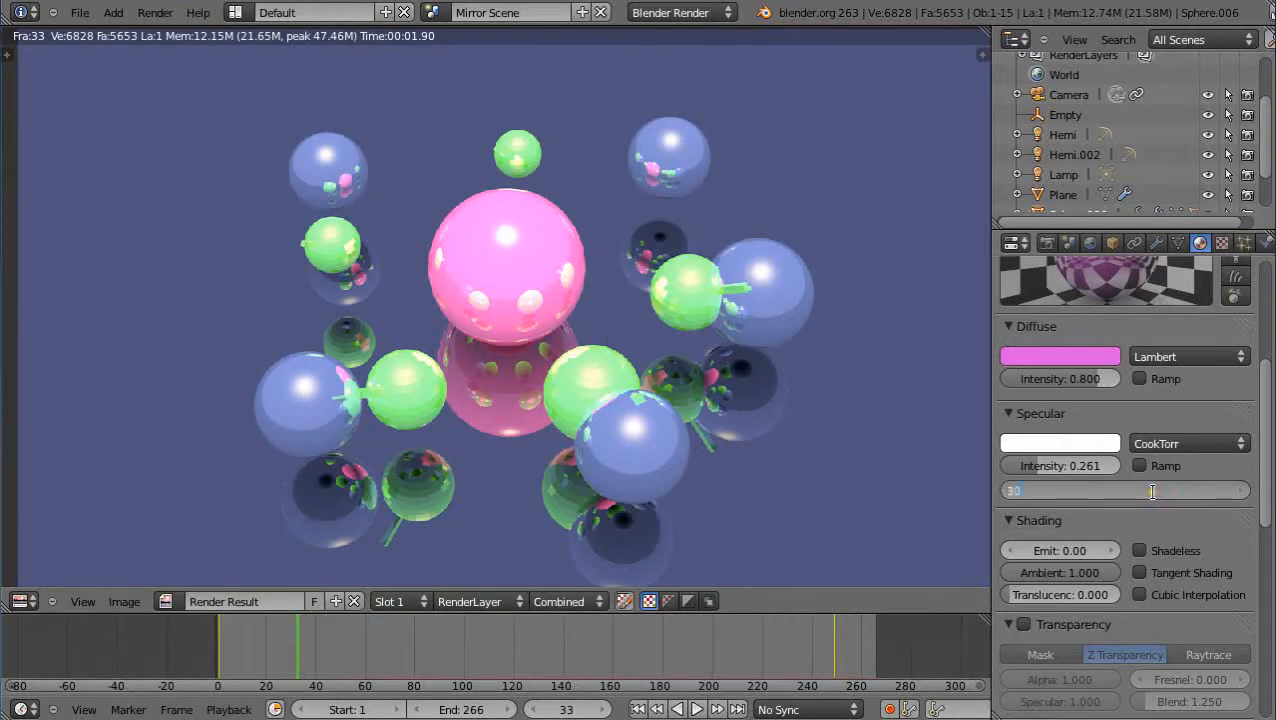
key(Return)
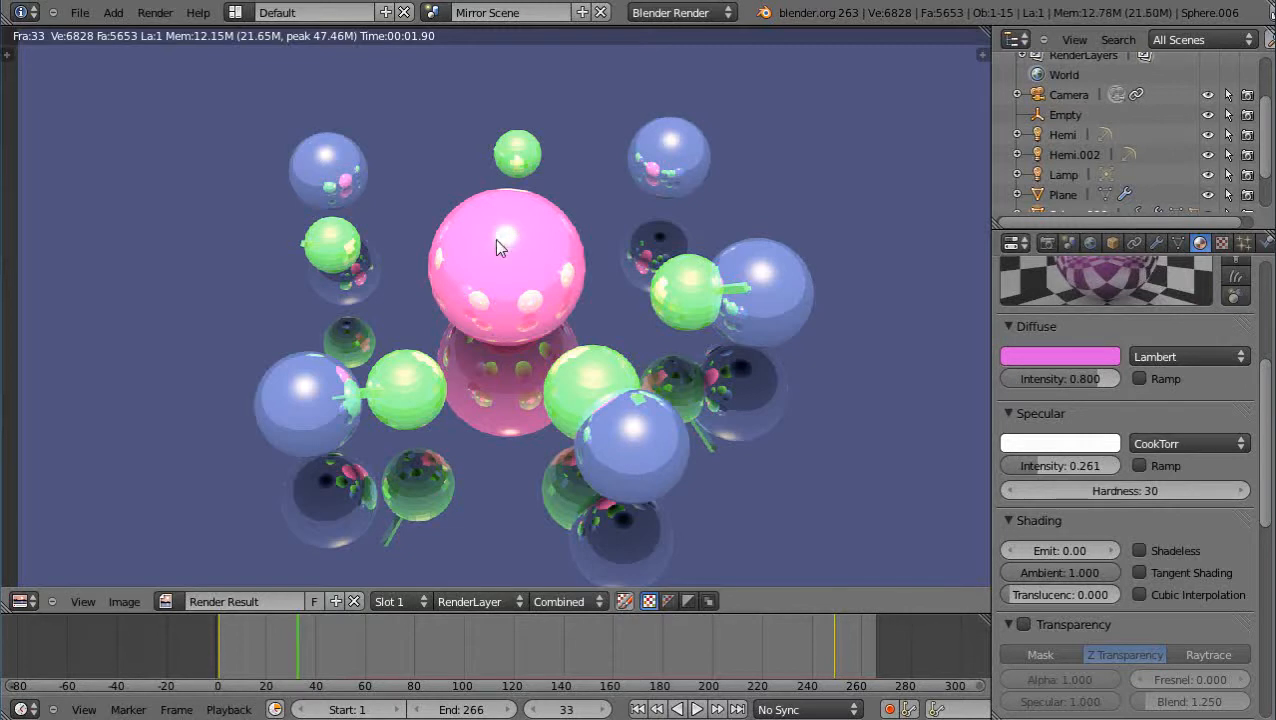
mouse_move(592, 316)
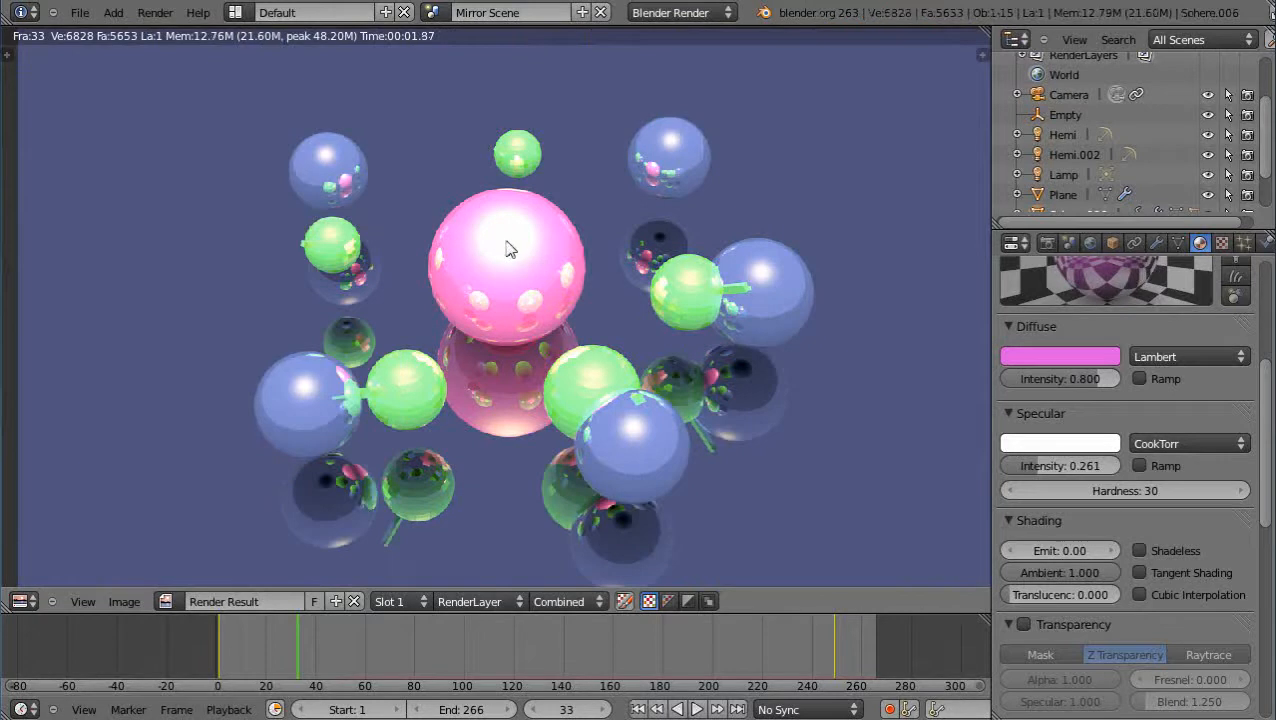
mouse_move(512, 260)
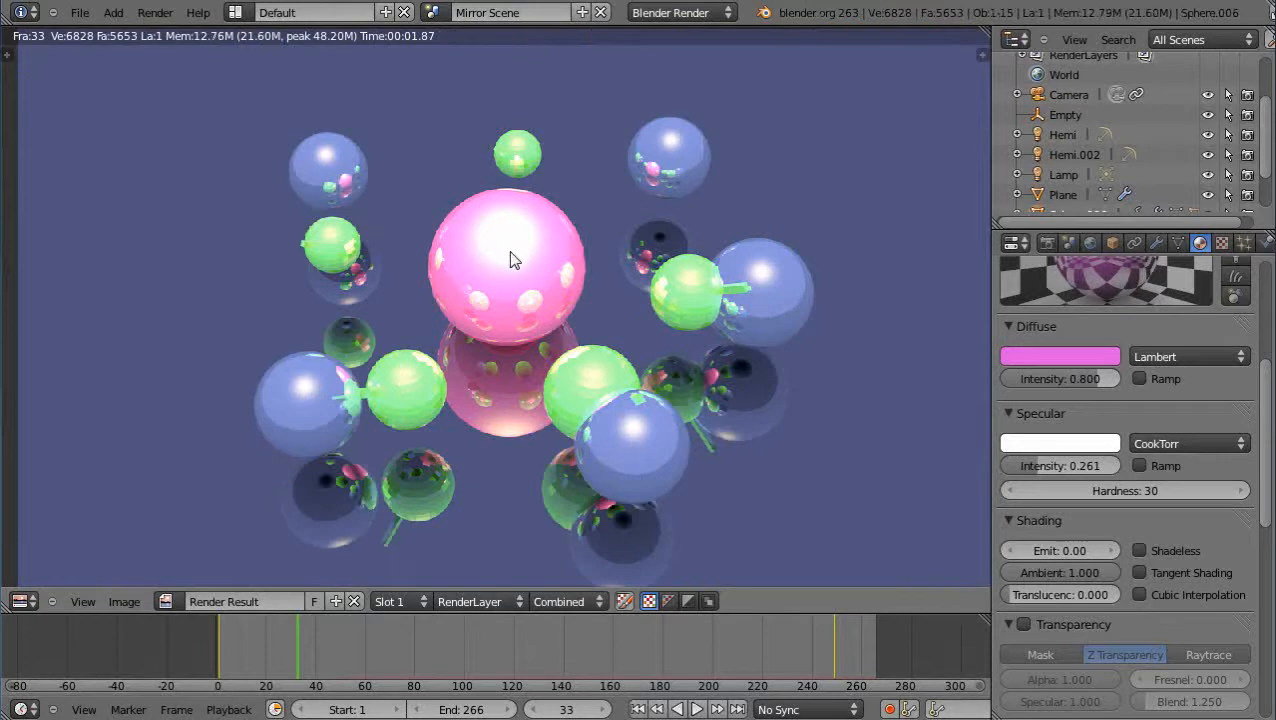
click(1124, 490)
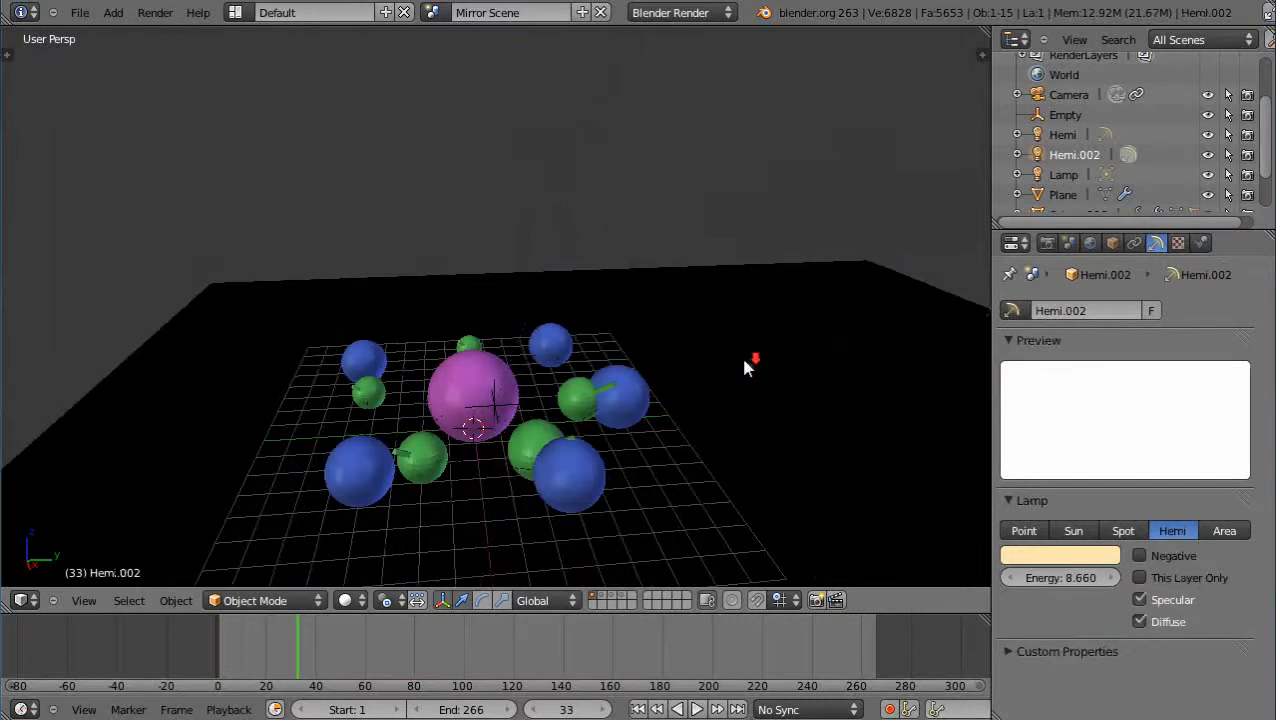
Set the hemi lamp's Energy to 1.600 and render the dimmer mirrored scene
click(1060, 576)
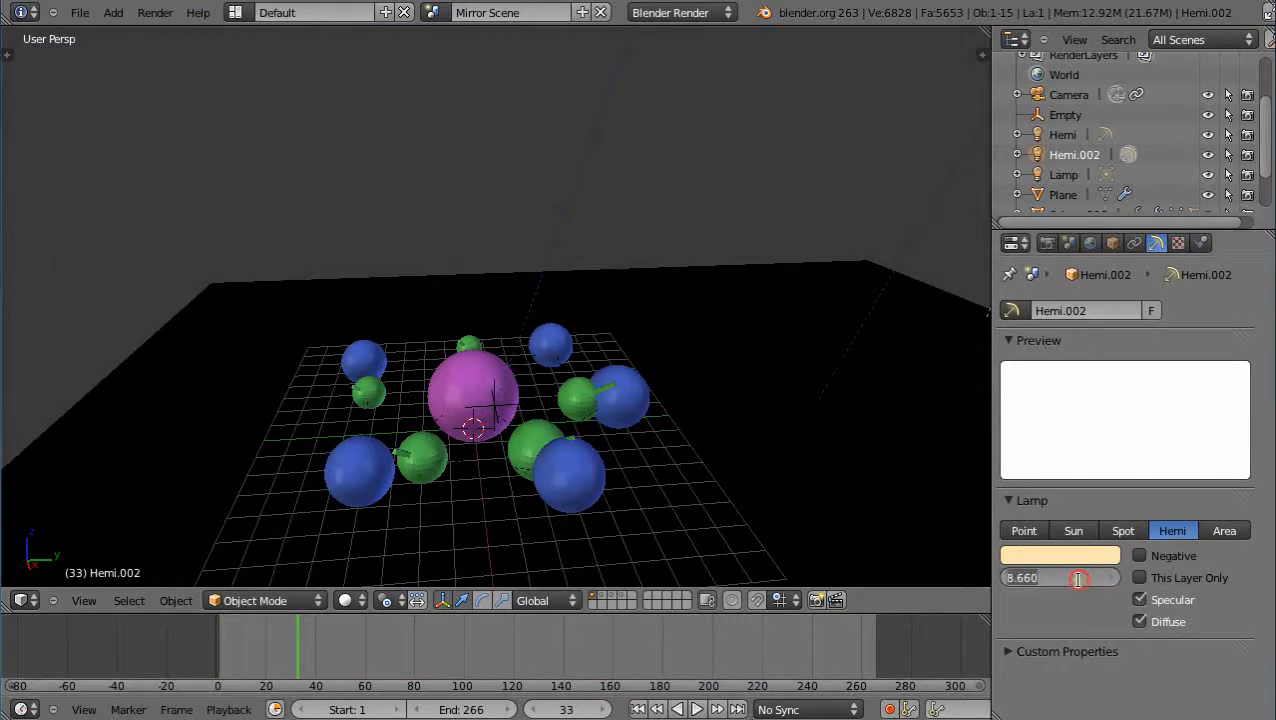
click(1060, 576)
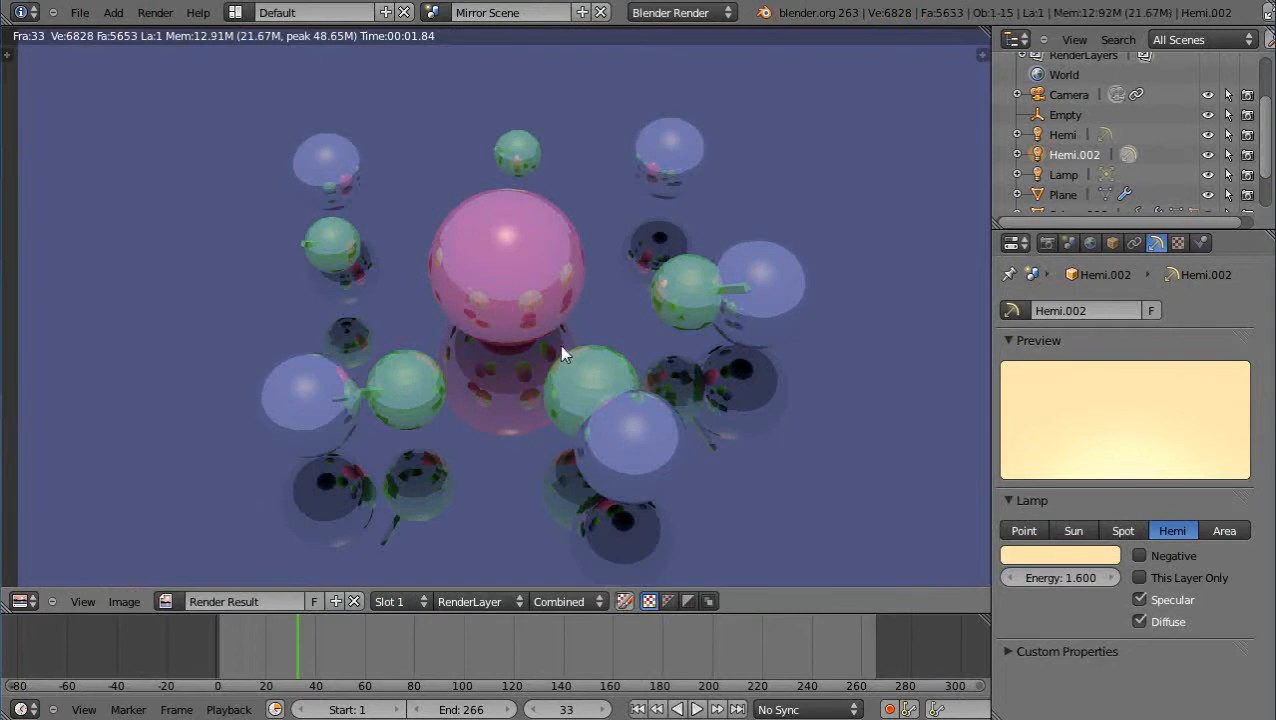
mouse_move(700, 450)
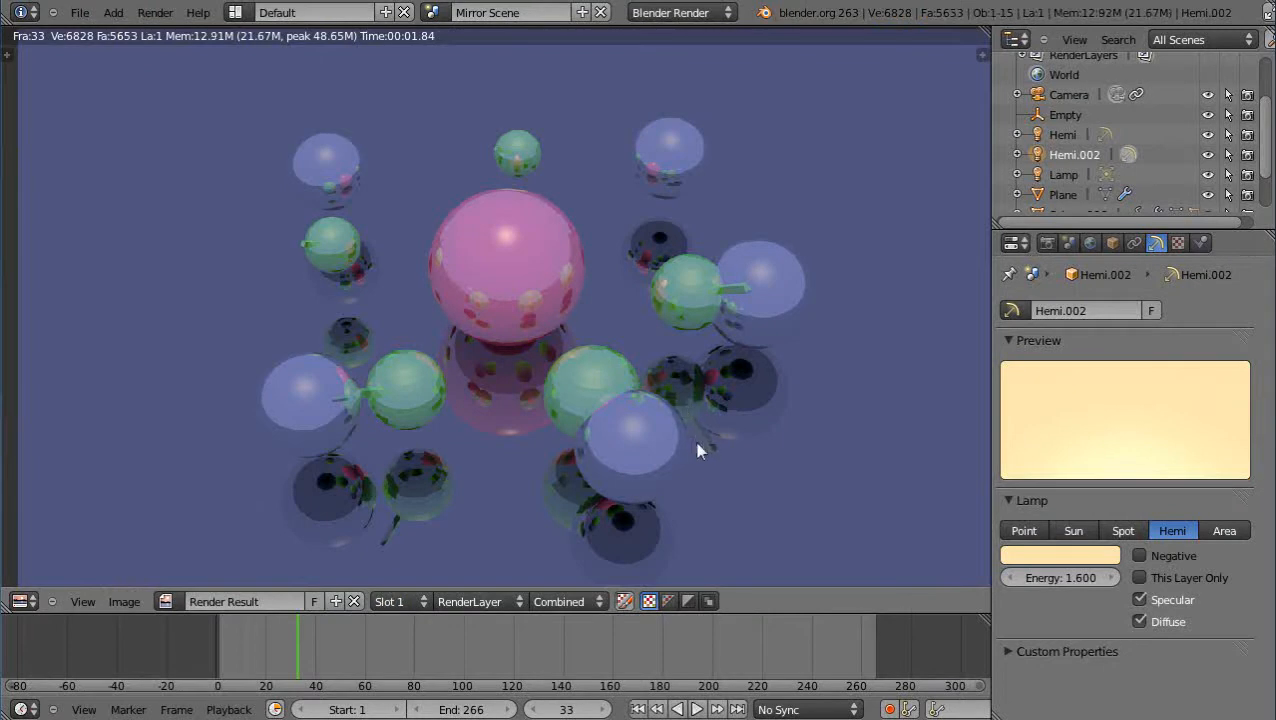
click(1060, 576)
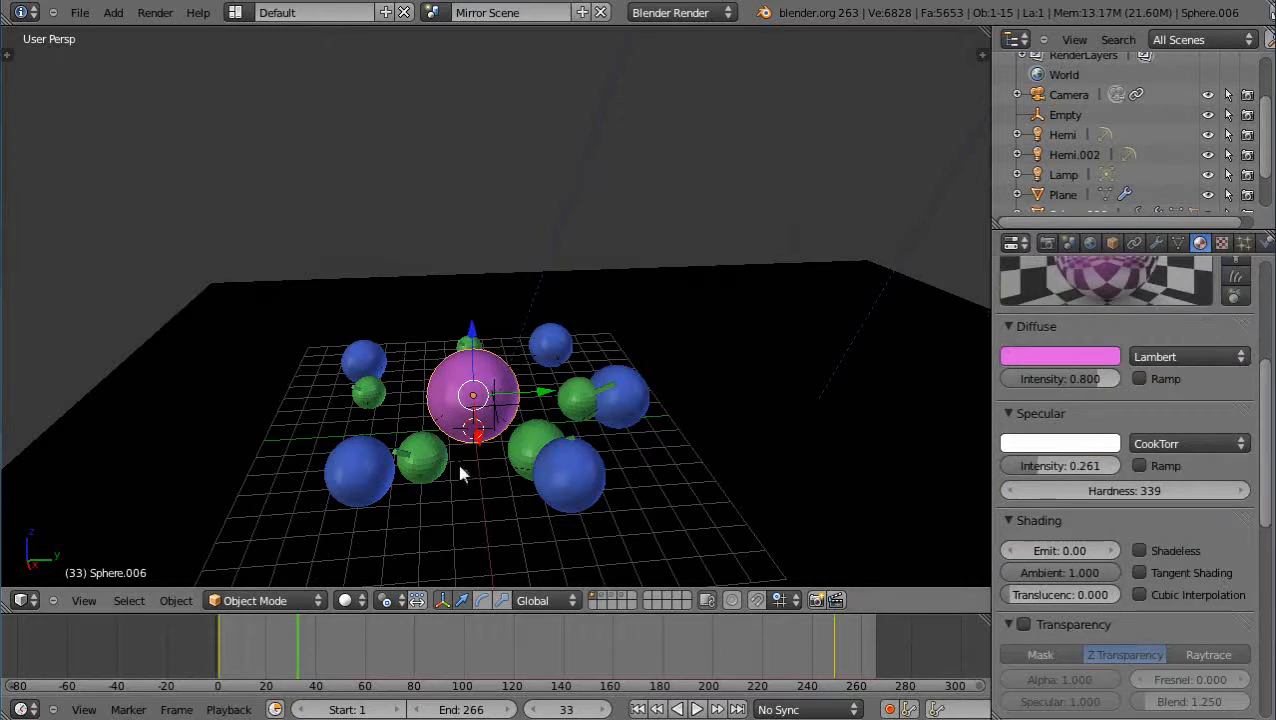
Attach a 512-particle system to Sphere.006 emitting from faces between frames 50 and 70
click(698, 708)
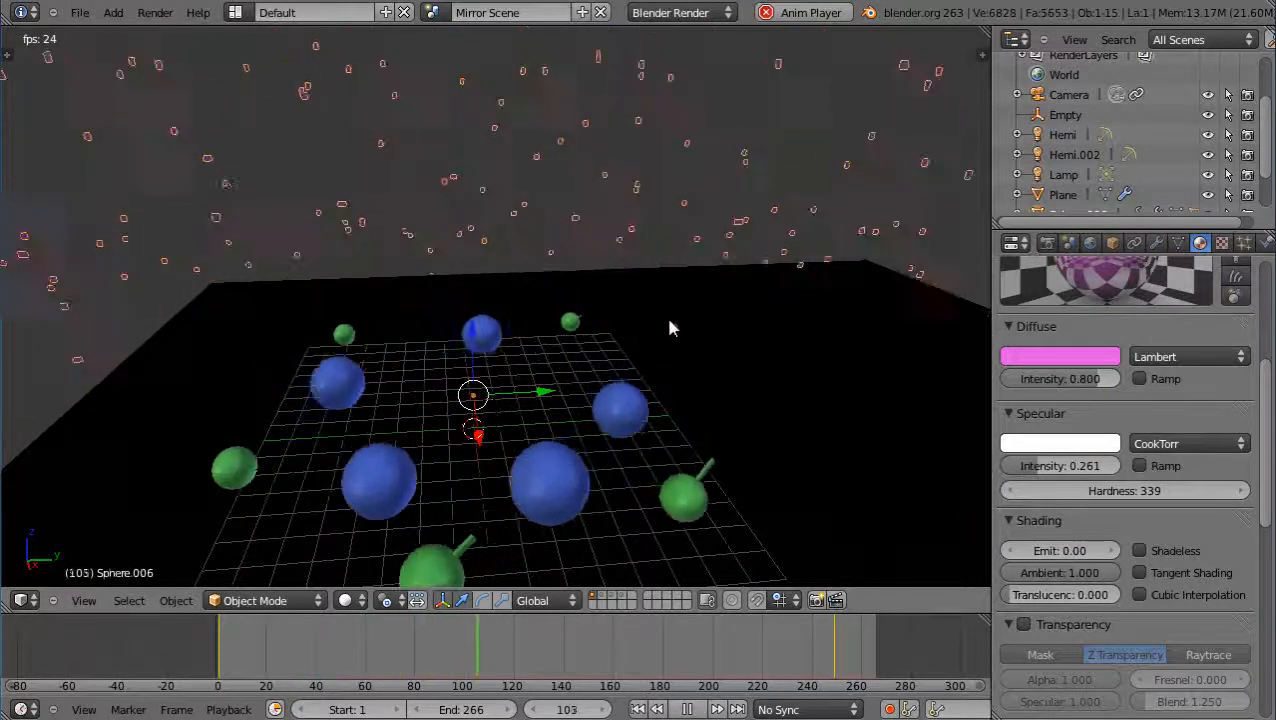
click(686, 708)
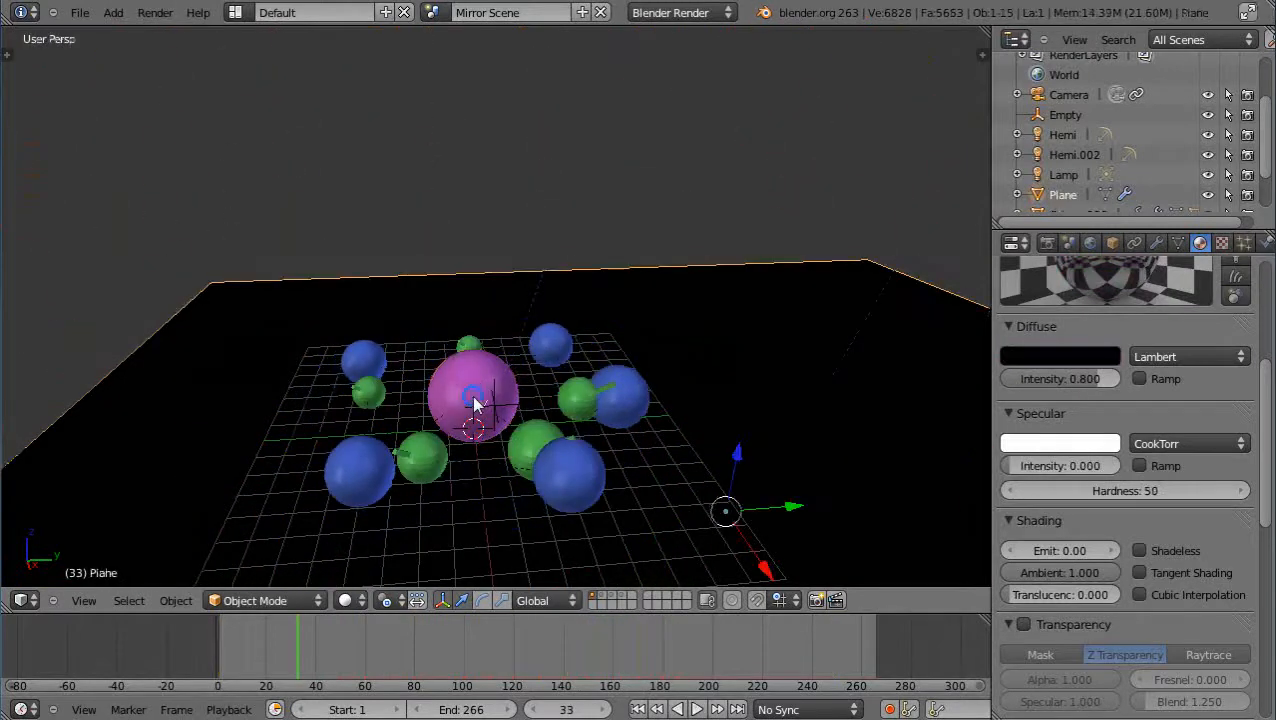
click(472, 396)
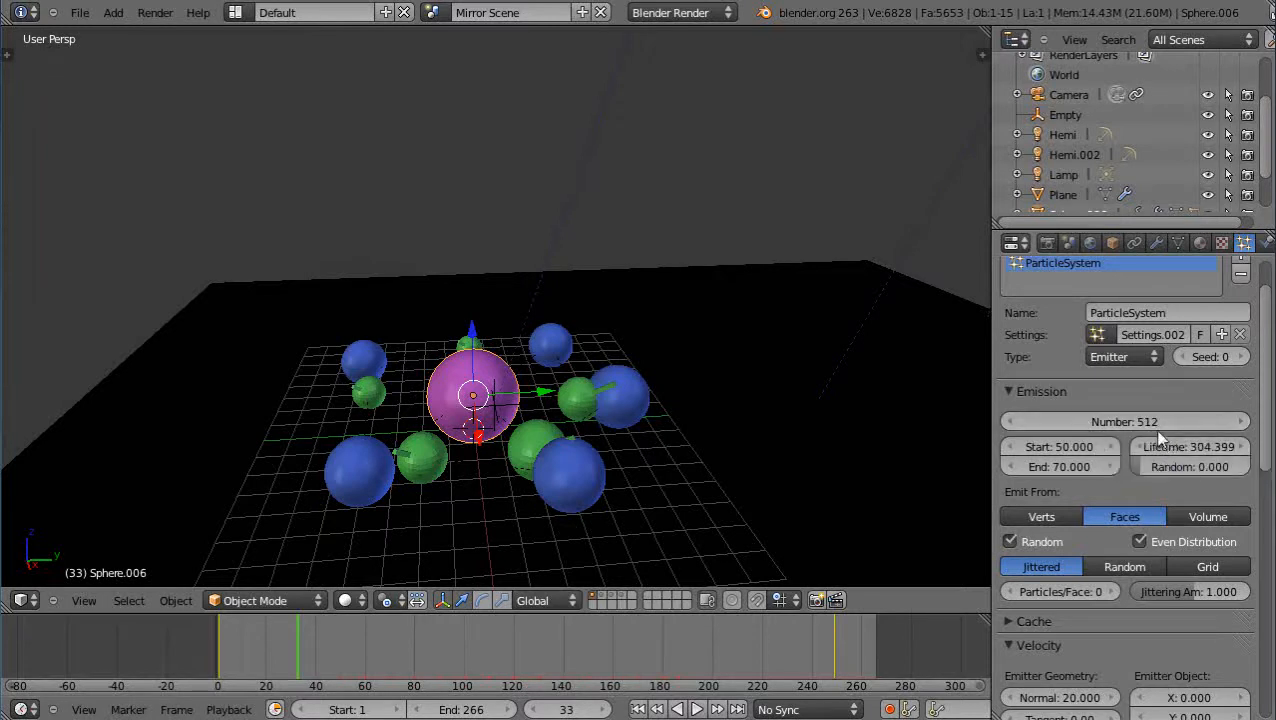
mouse_move(1150, 420)
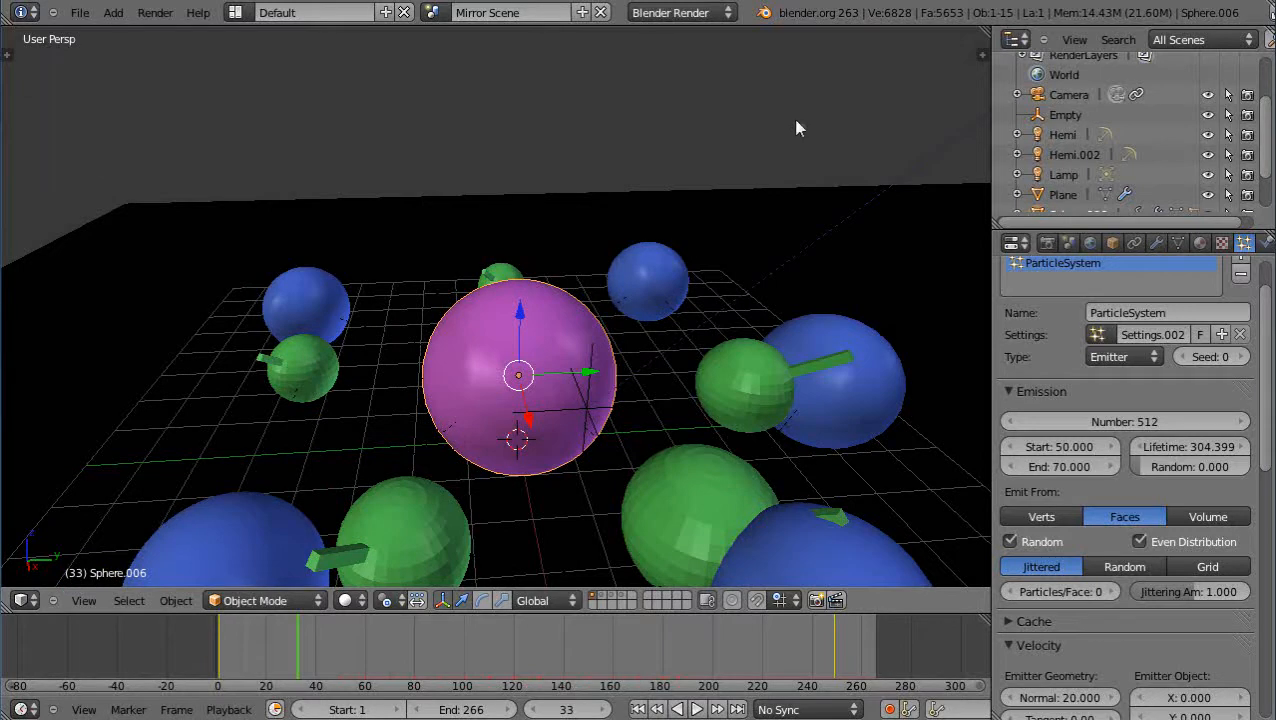
mouse_move(938, 24)
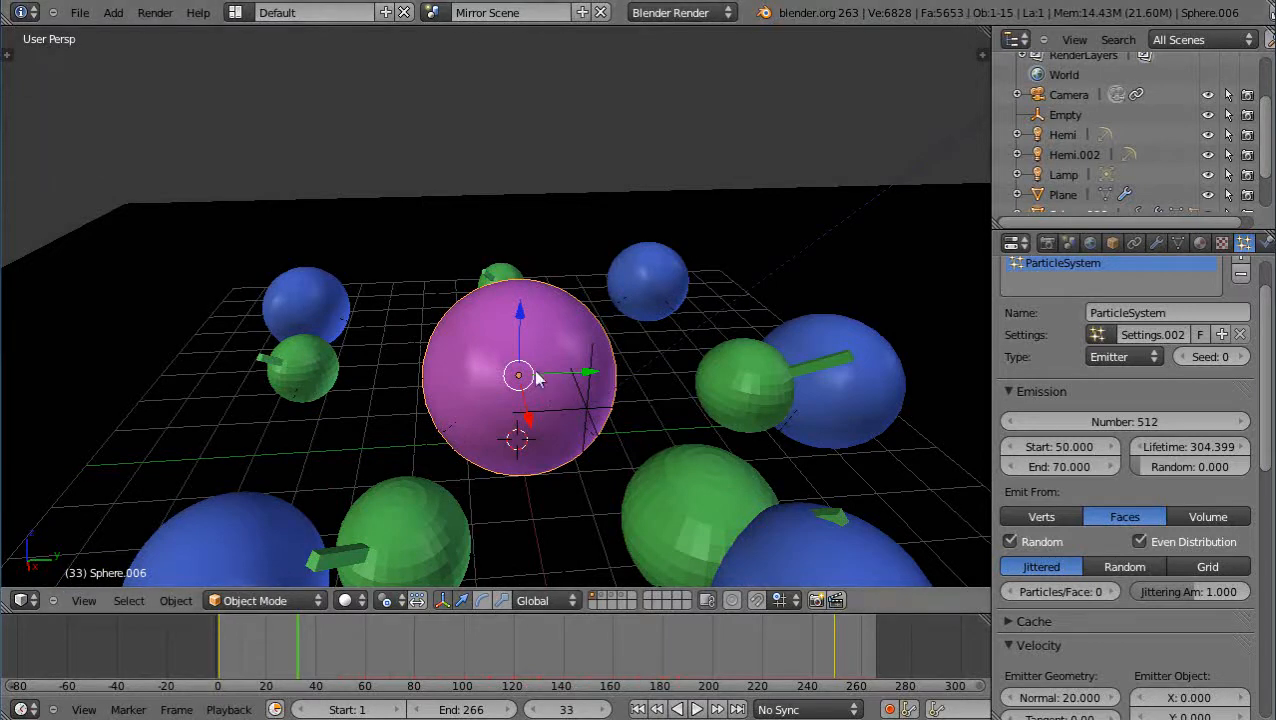
key(Tab)
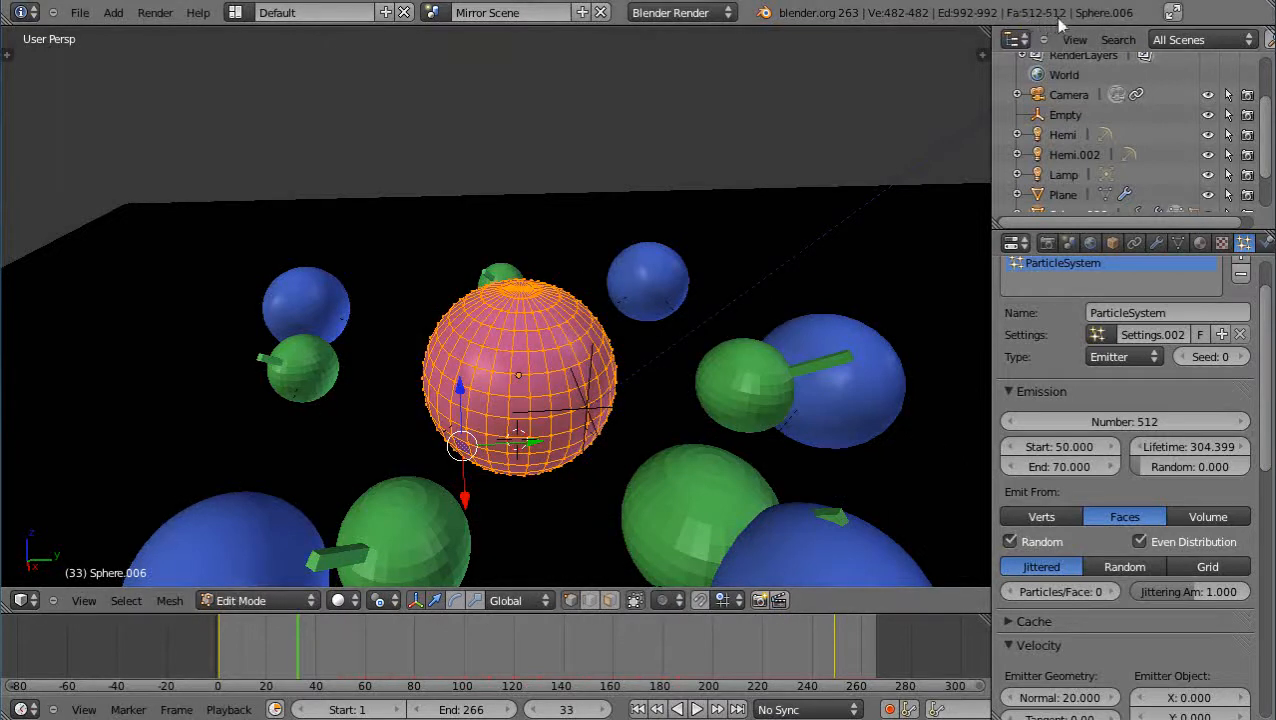
mouse_move(544, 356)
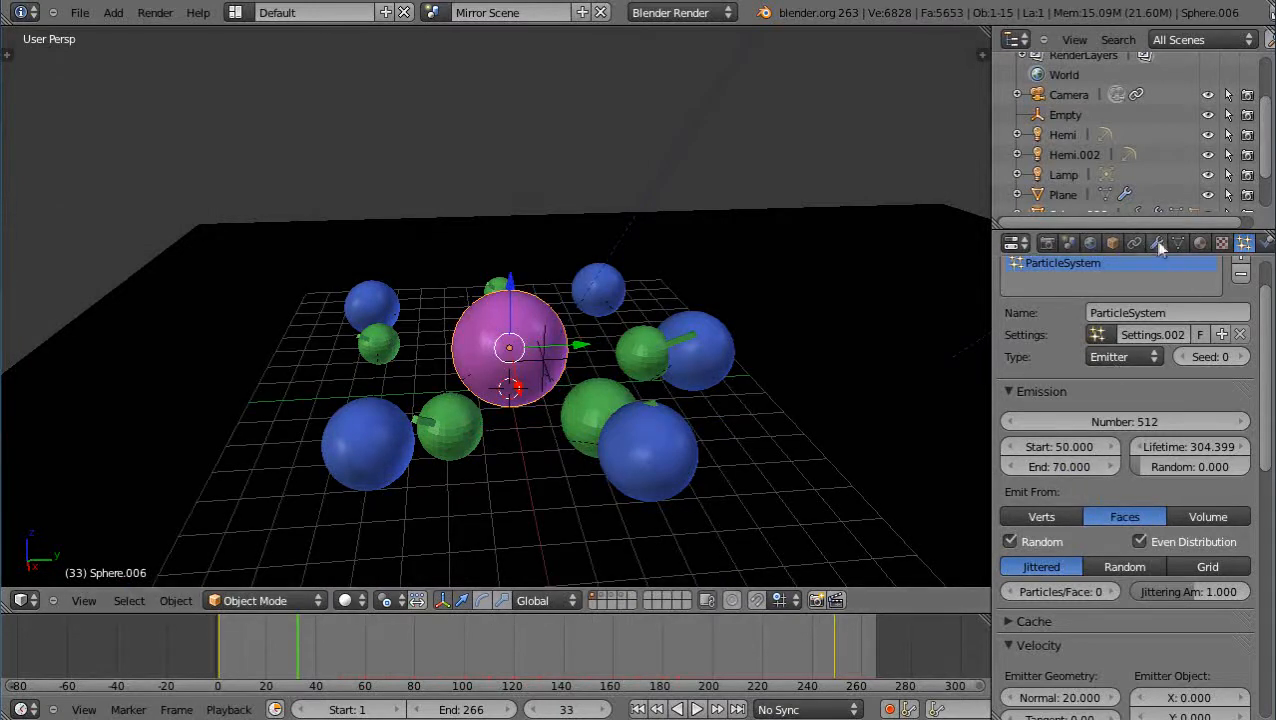
Add an Explode modifier to the pink sphere's modifier stack
click(1156, 244)
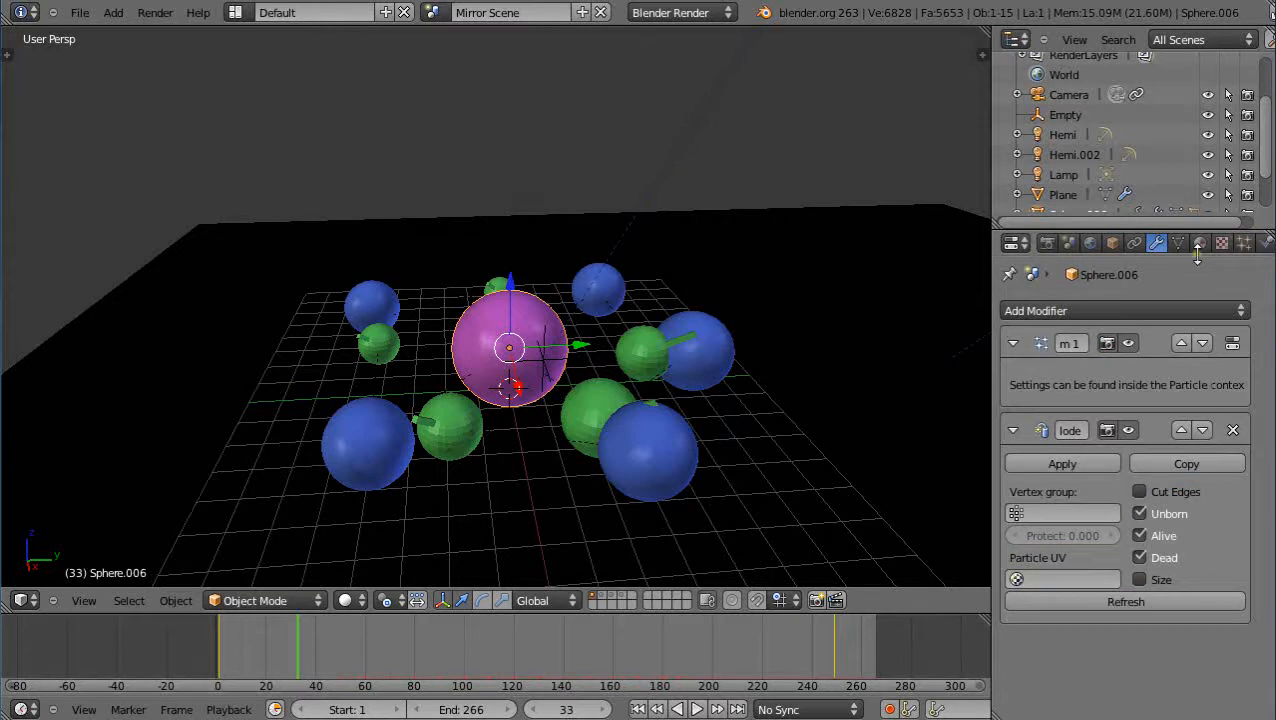
click(1124, 310)
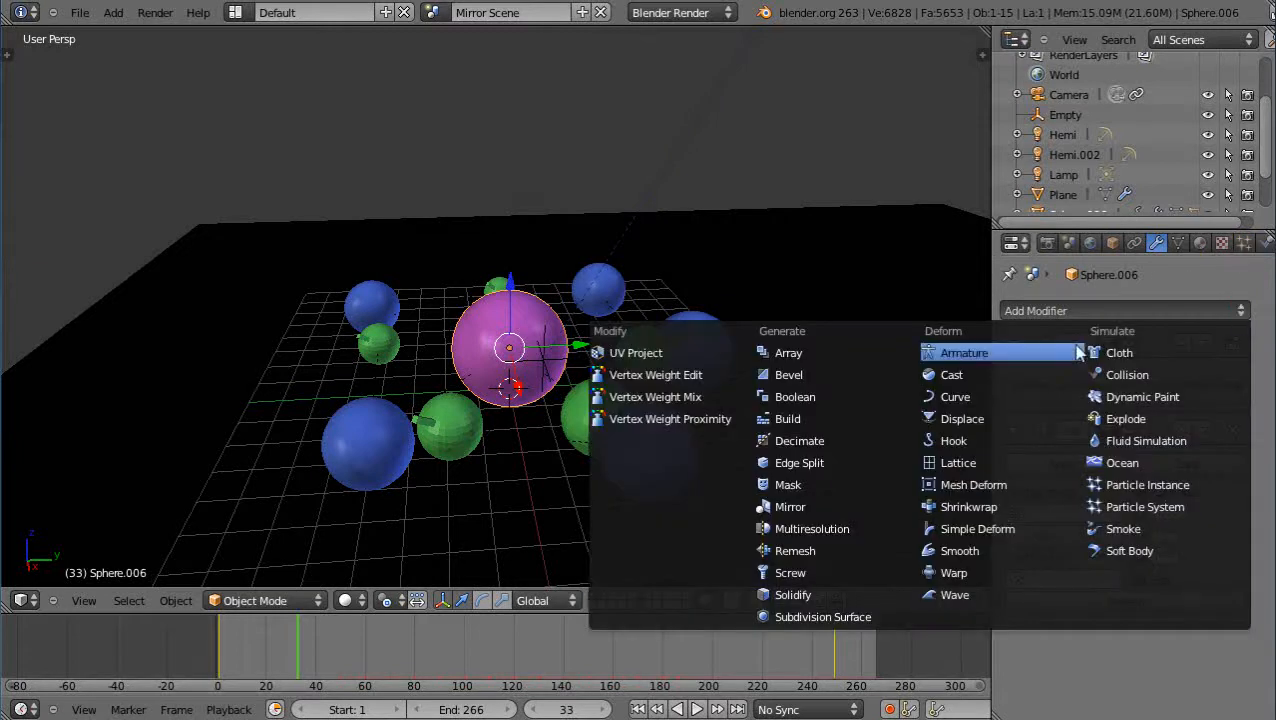
mouse_move(1126, 418)
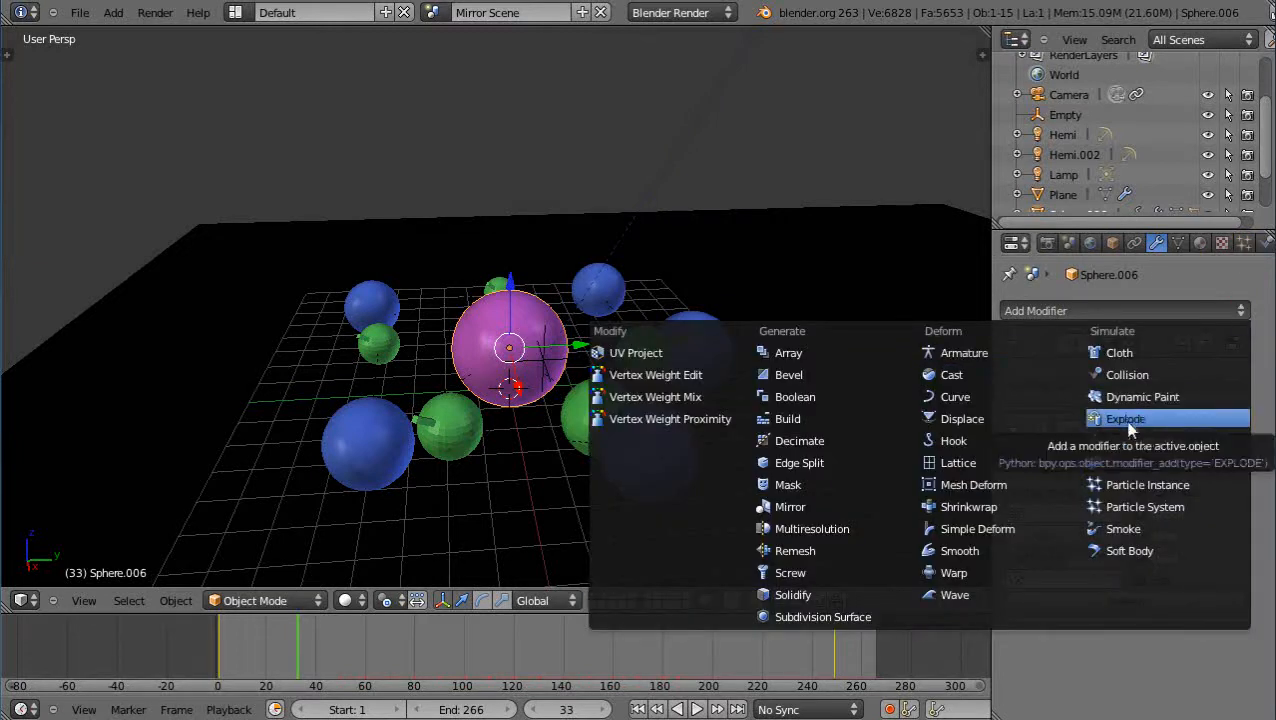
click(1124, 418)
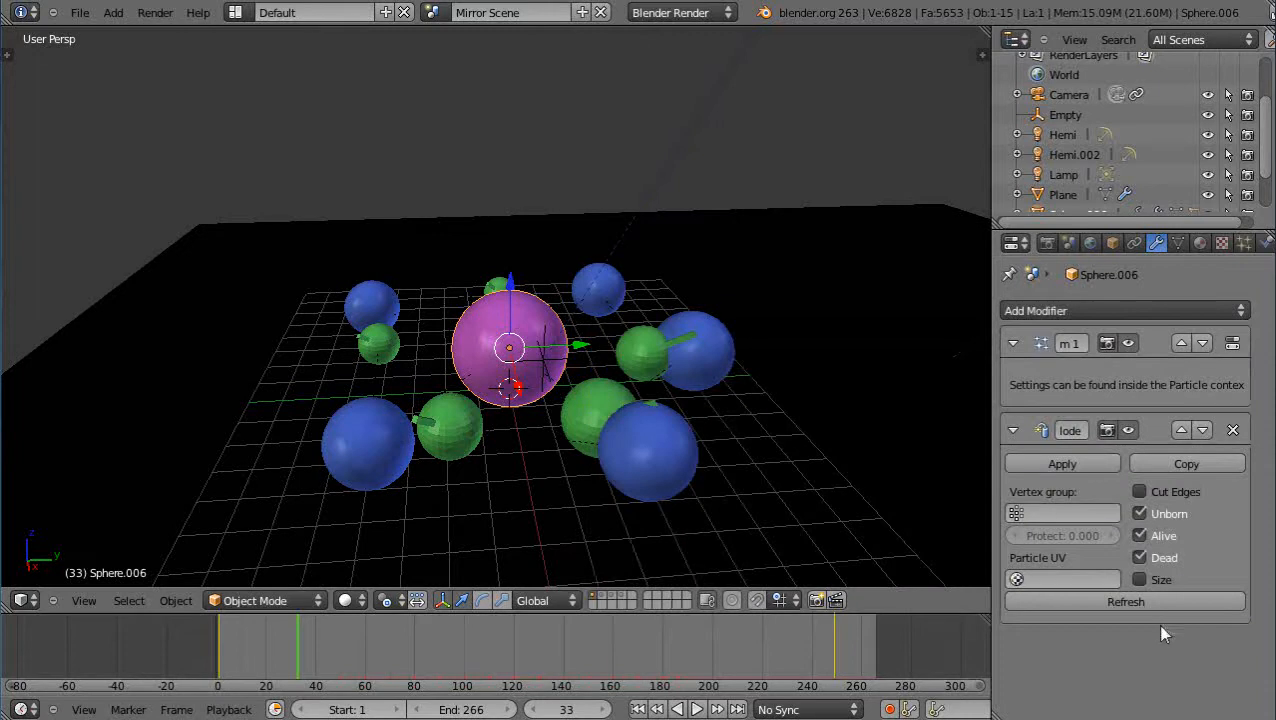
mouse_move(1096, 446)
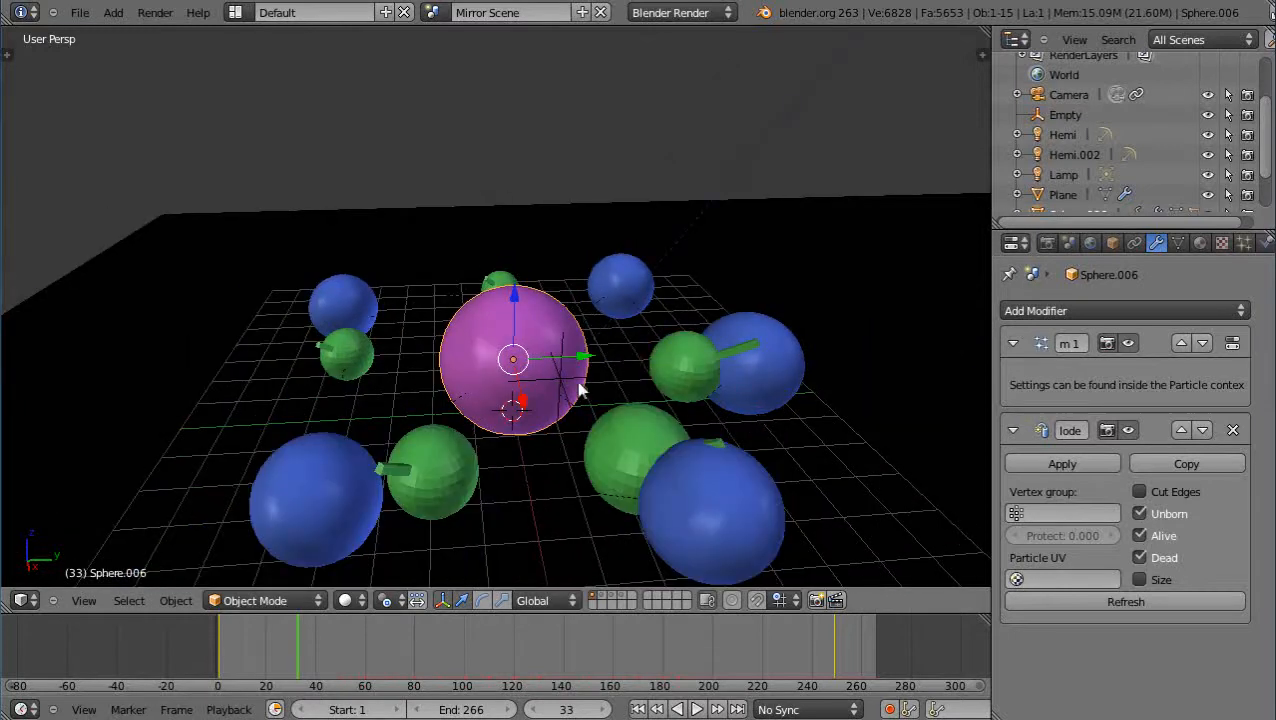
mouse_move(536, 360)
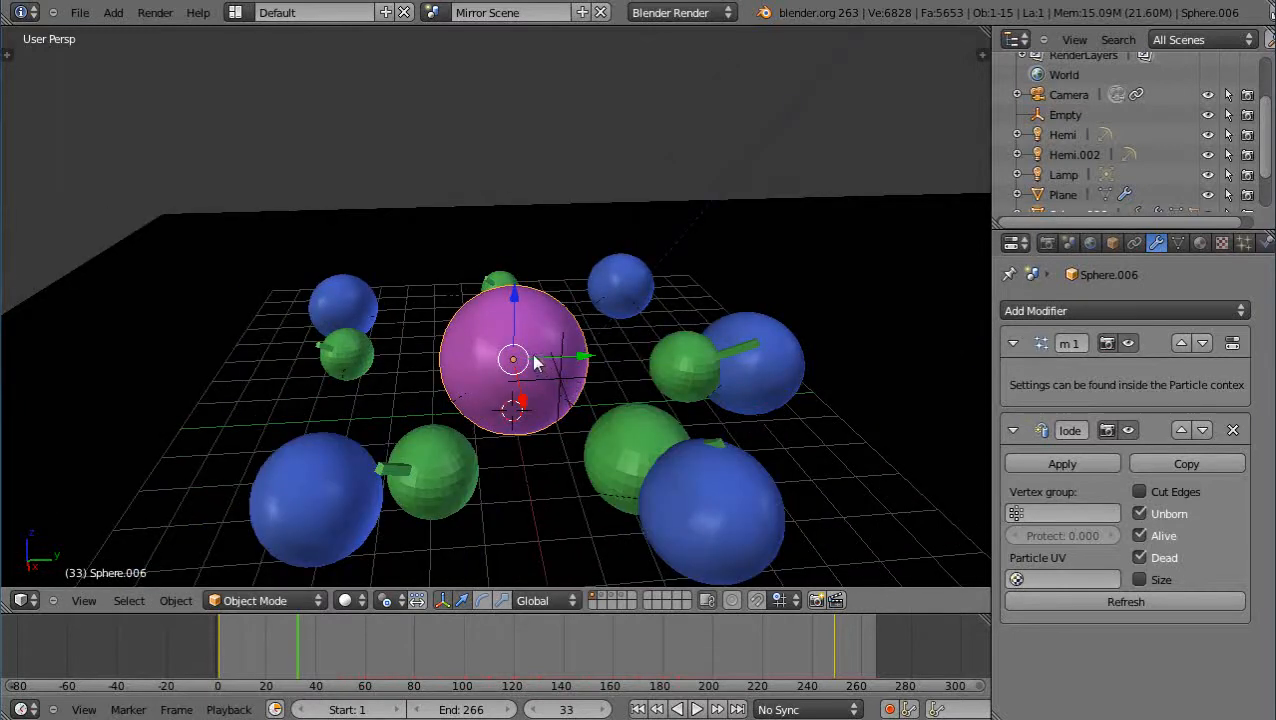
Subdivide the sphere to 2048 faces, emit 2048 particles ending at frame 60, and play the explosion
key(Tab)
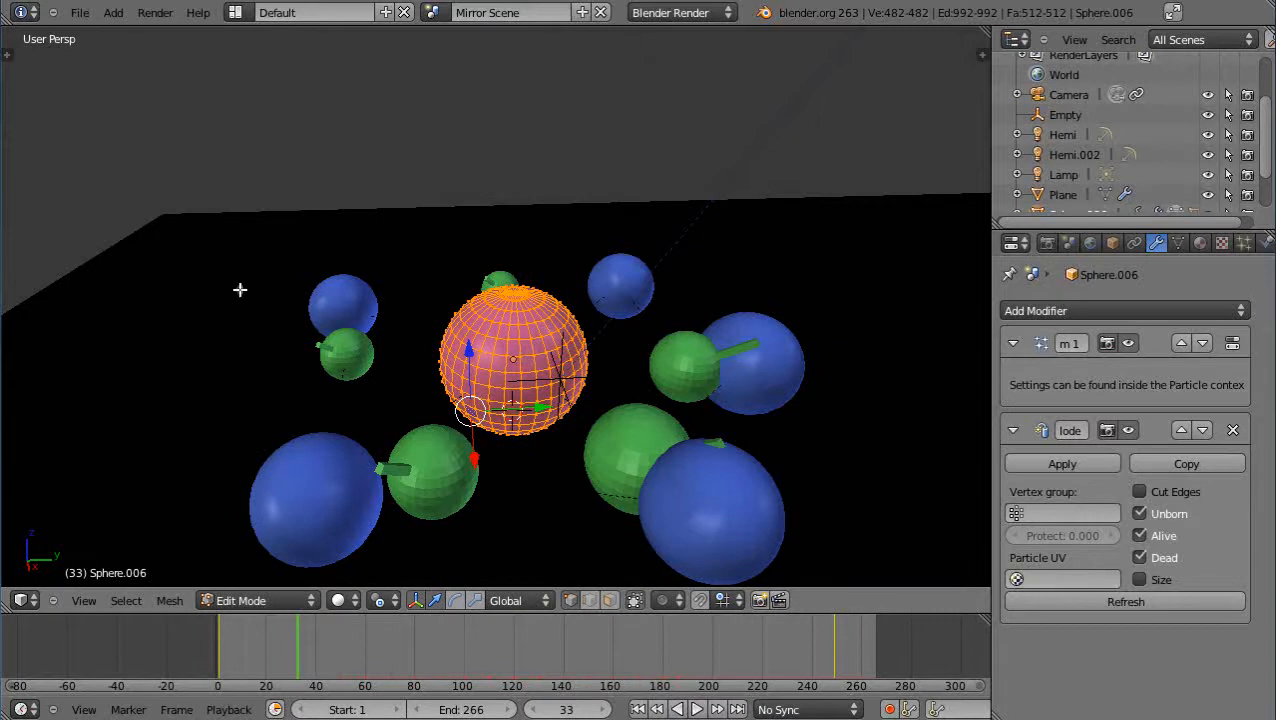
mouse_move(470, 330)
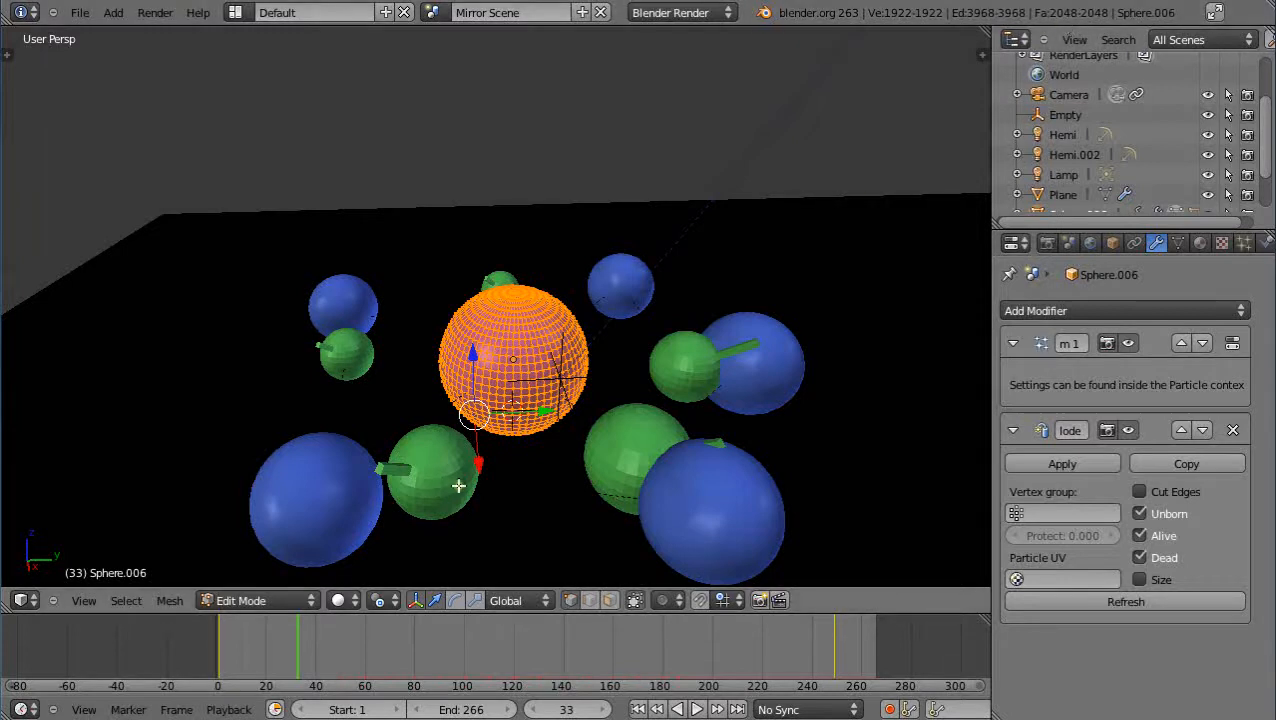
key(Tab)
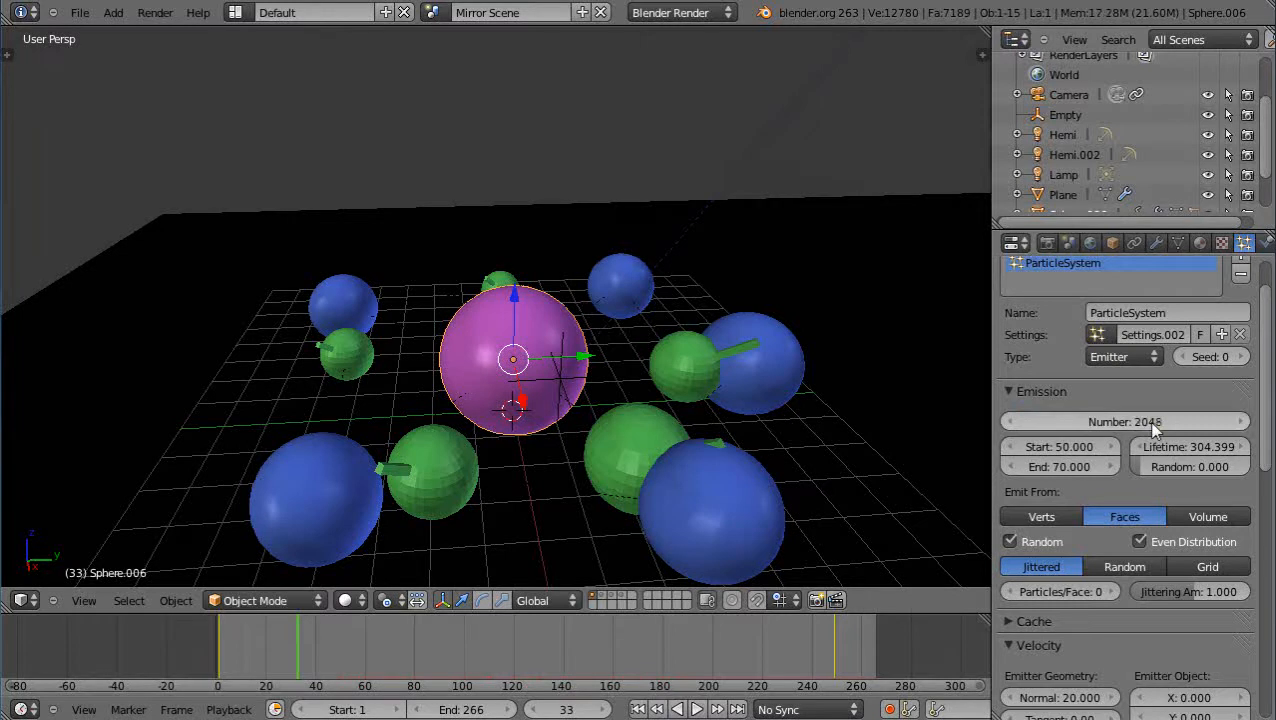
click(1060, 468)
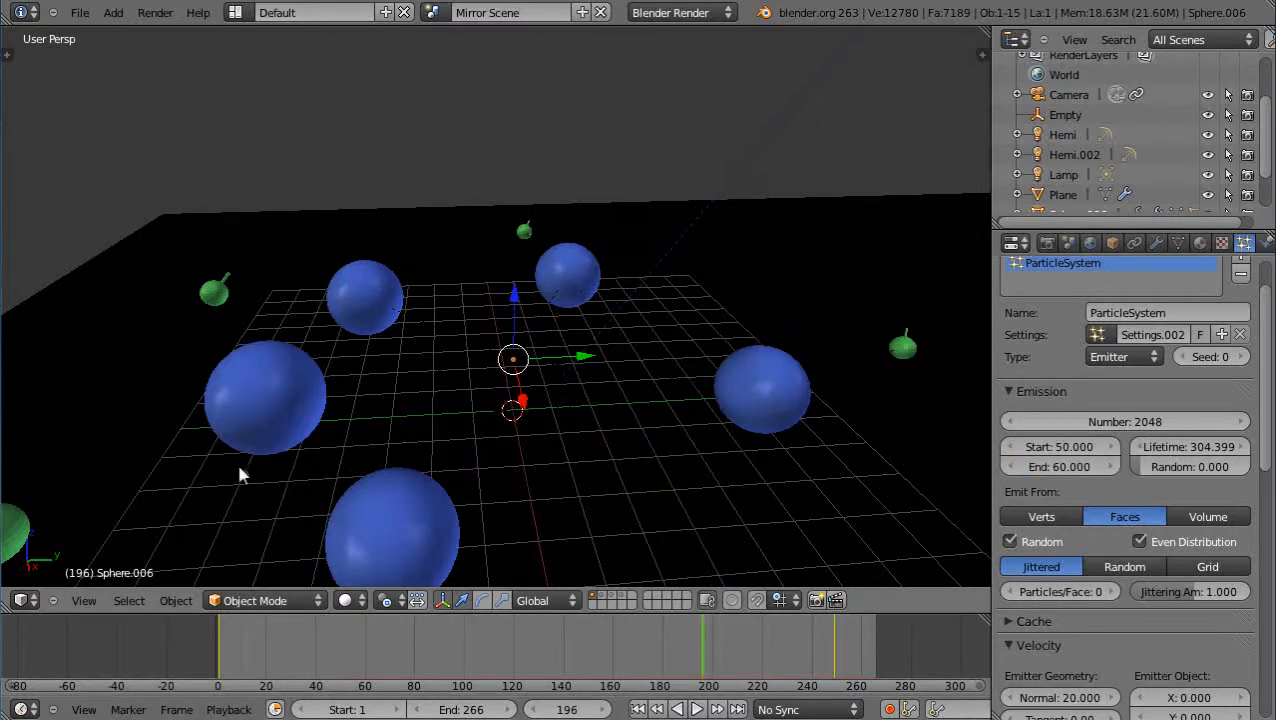
click(716, 708)
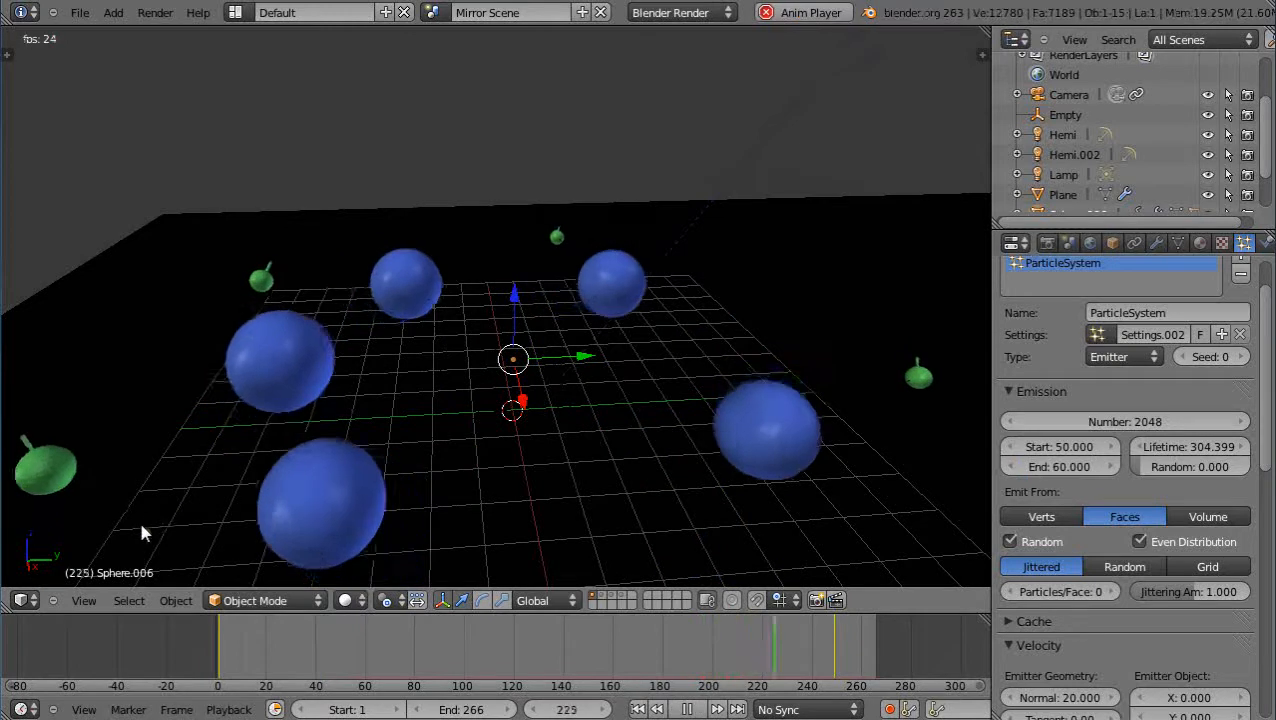